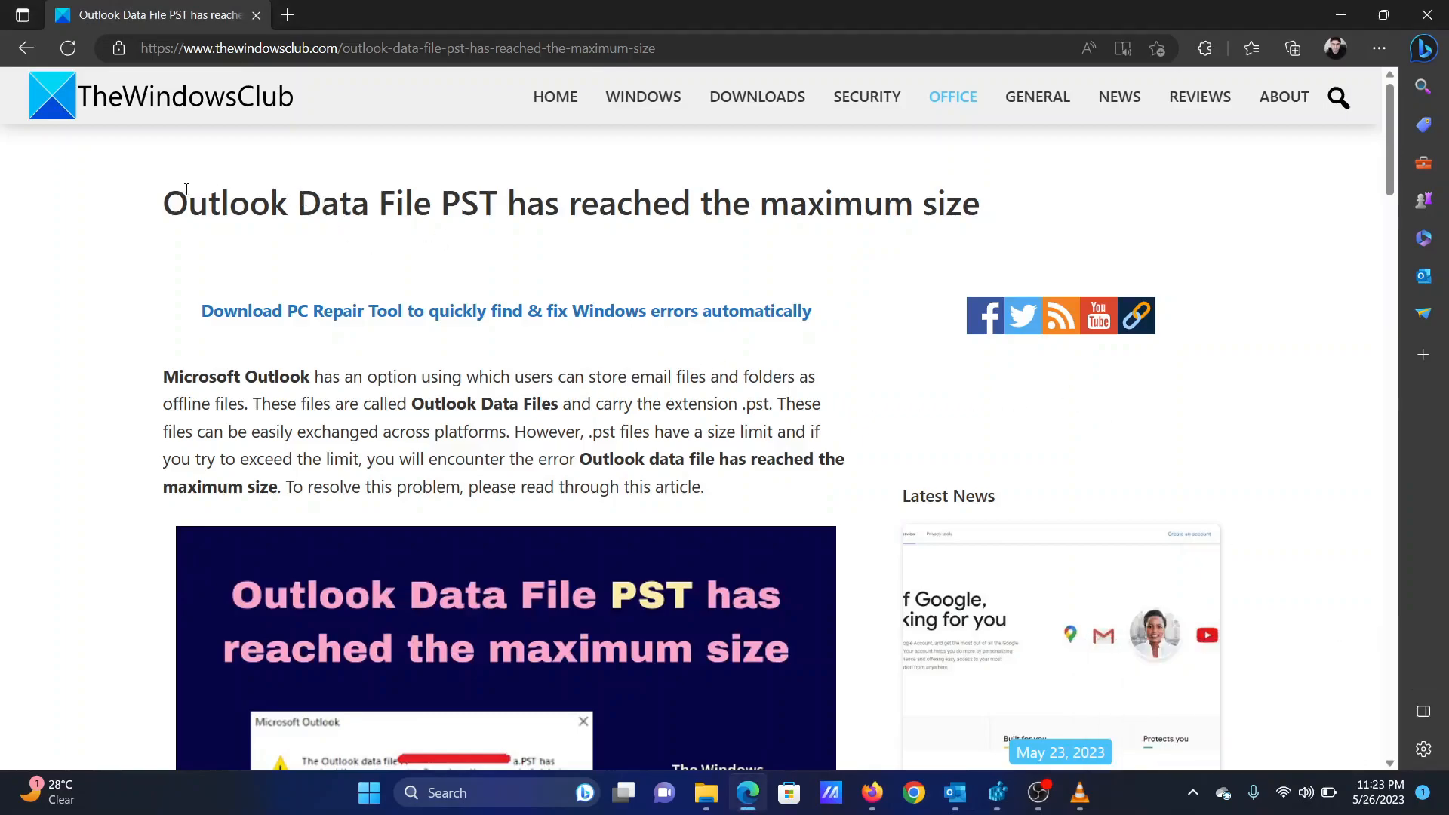
- Highlight the article title and move to the section on the maximum-size PST fixes
{"action": "left_click_drag", "start_coordinate": [163, 203], "coordinate": [568, 203]}
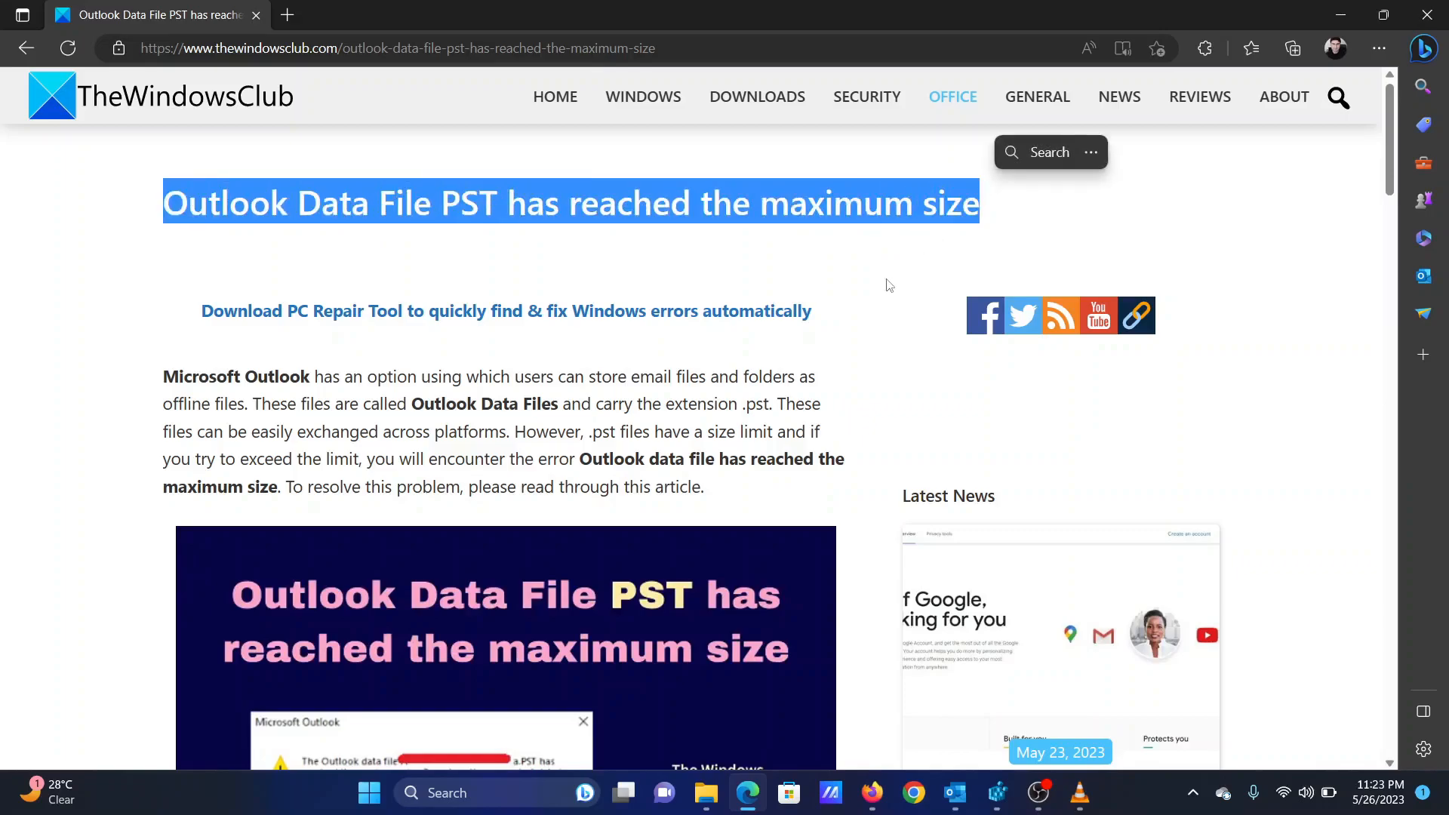
{"action": "left_click", "coordinate": [860, 313]}
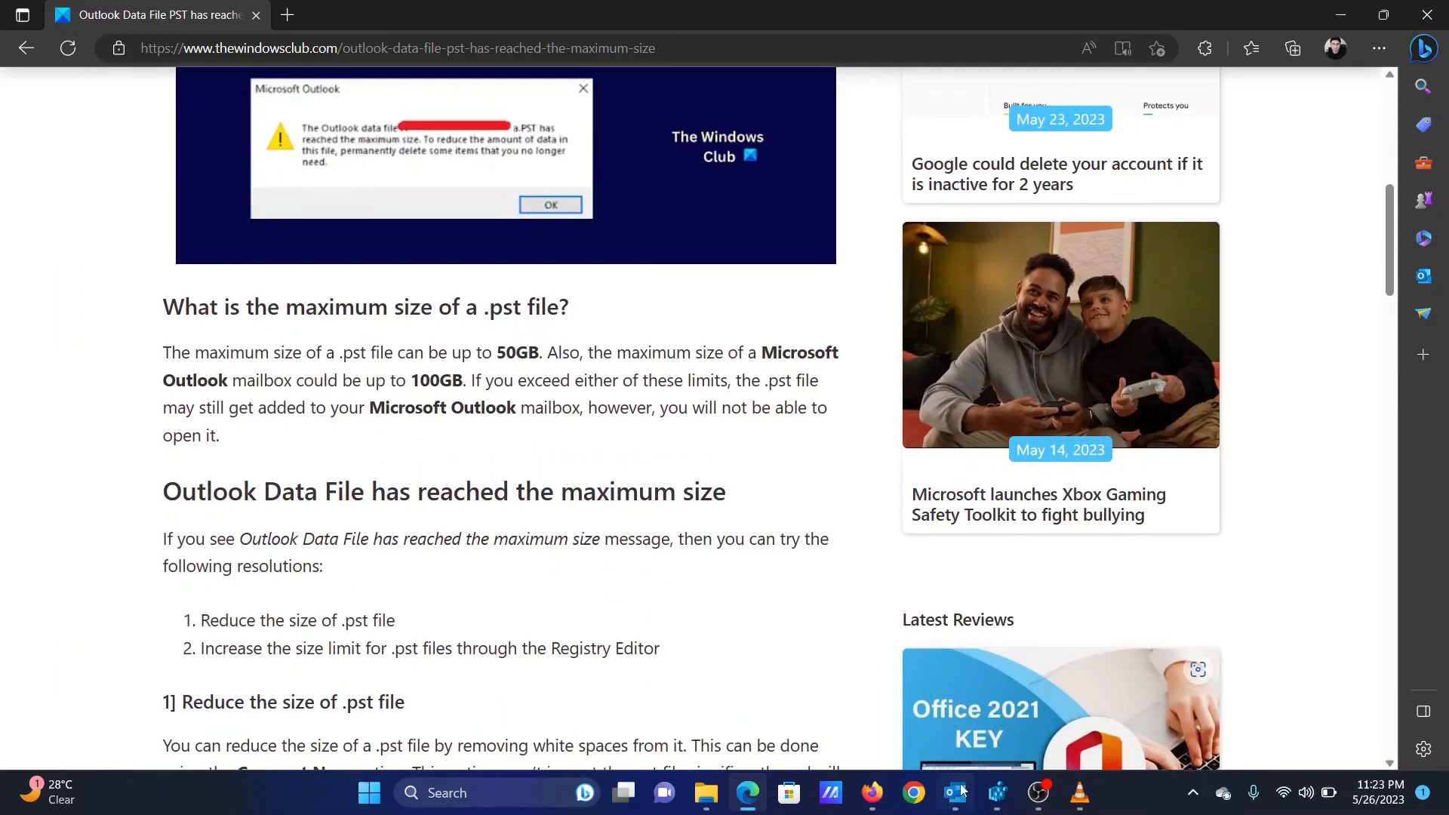
- In Outlook, show the Data Files list with the OST and two PST files
{"action": "left_click", "coordinate": [955, 800]}
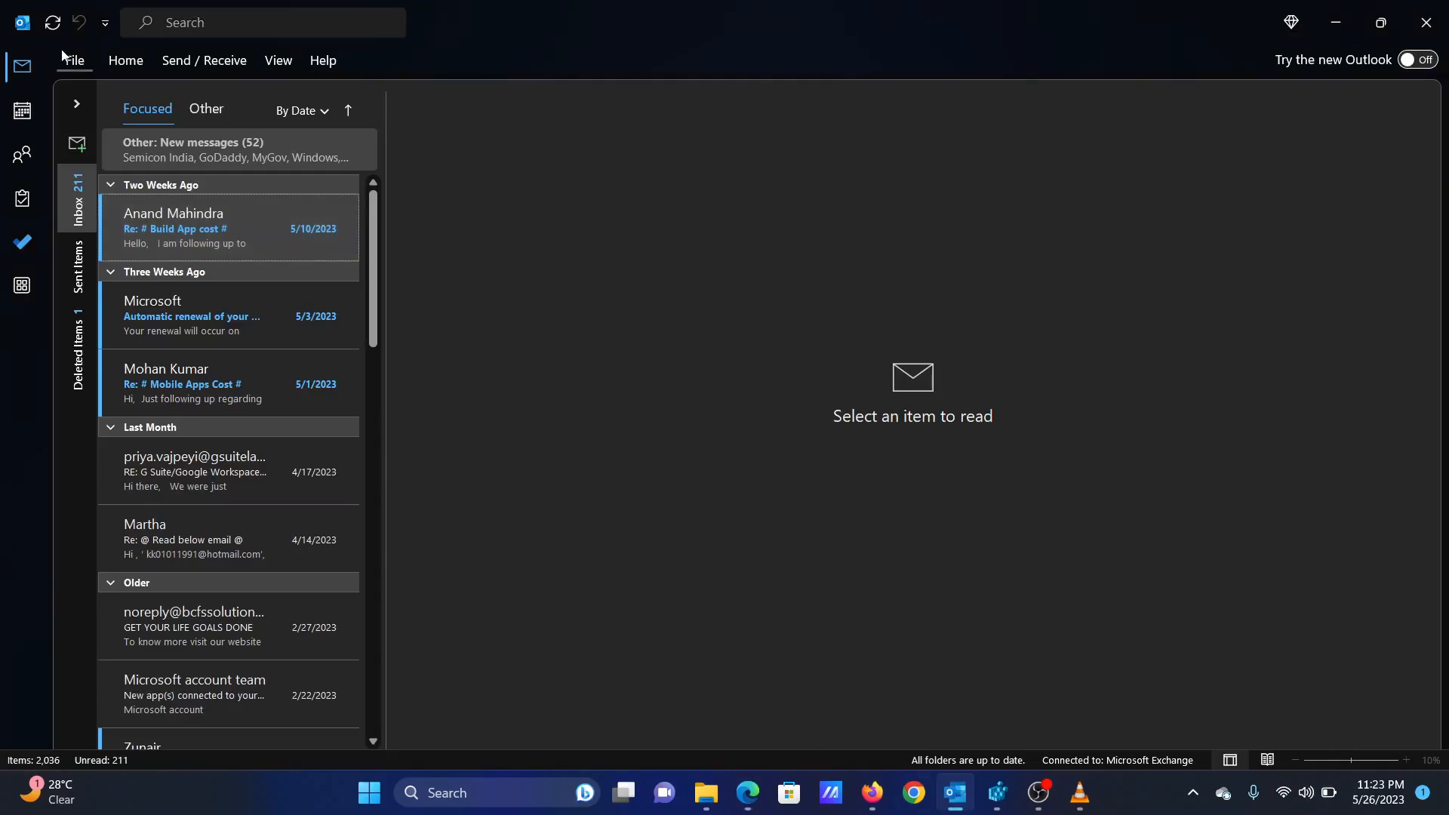
{"action": "left_click", "coordinate": [73, 61]}
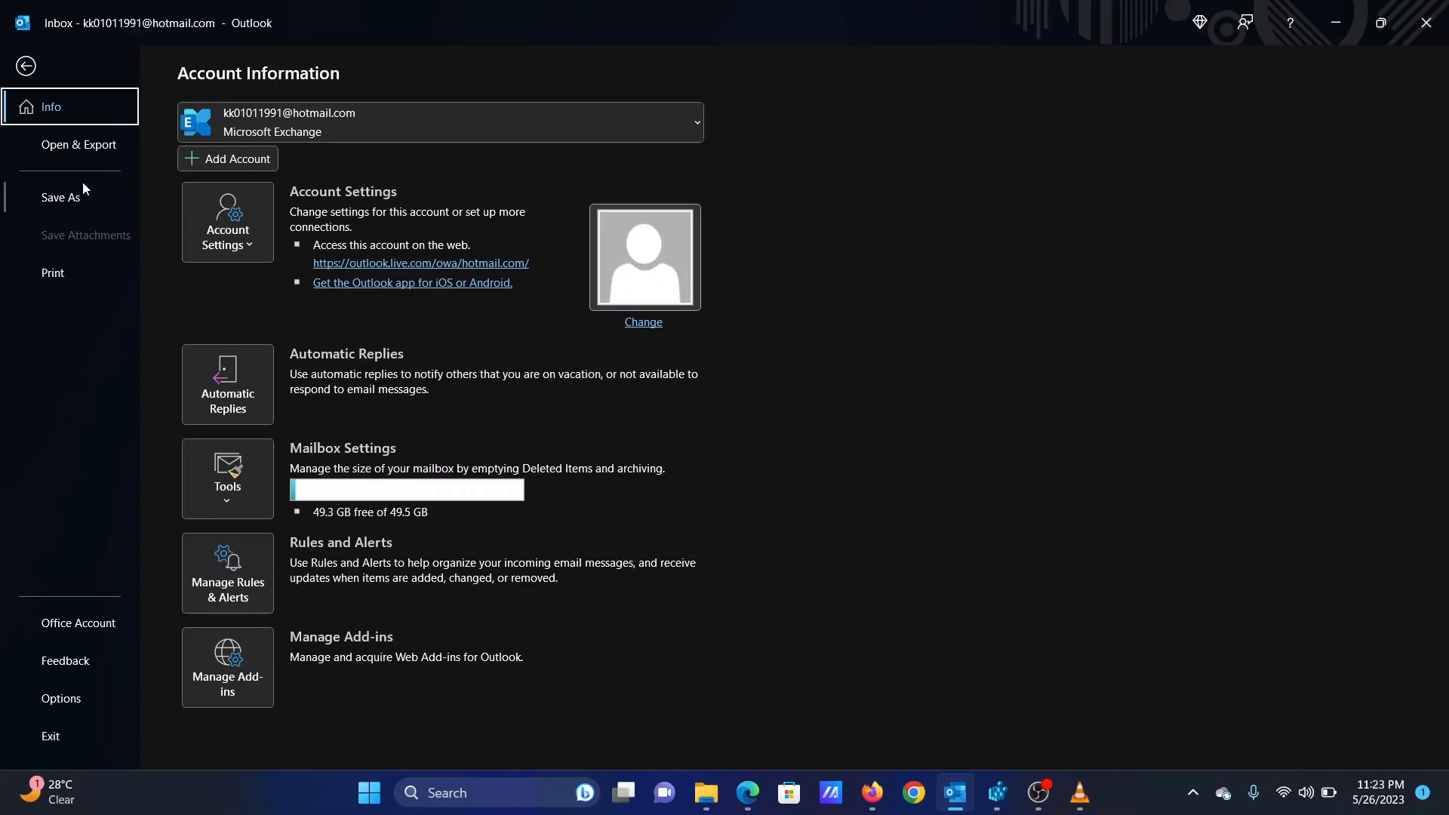
{"action": "left_click", "coordinate": [25, 65]}
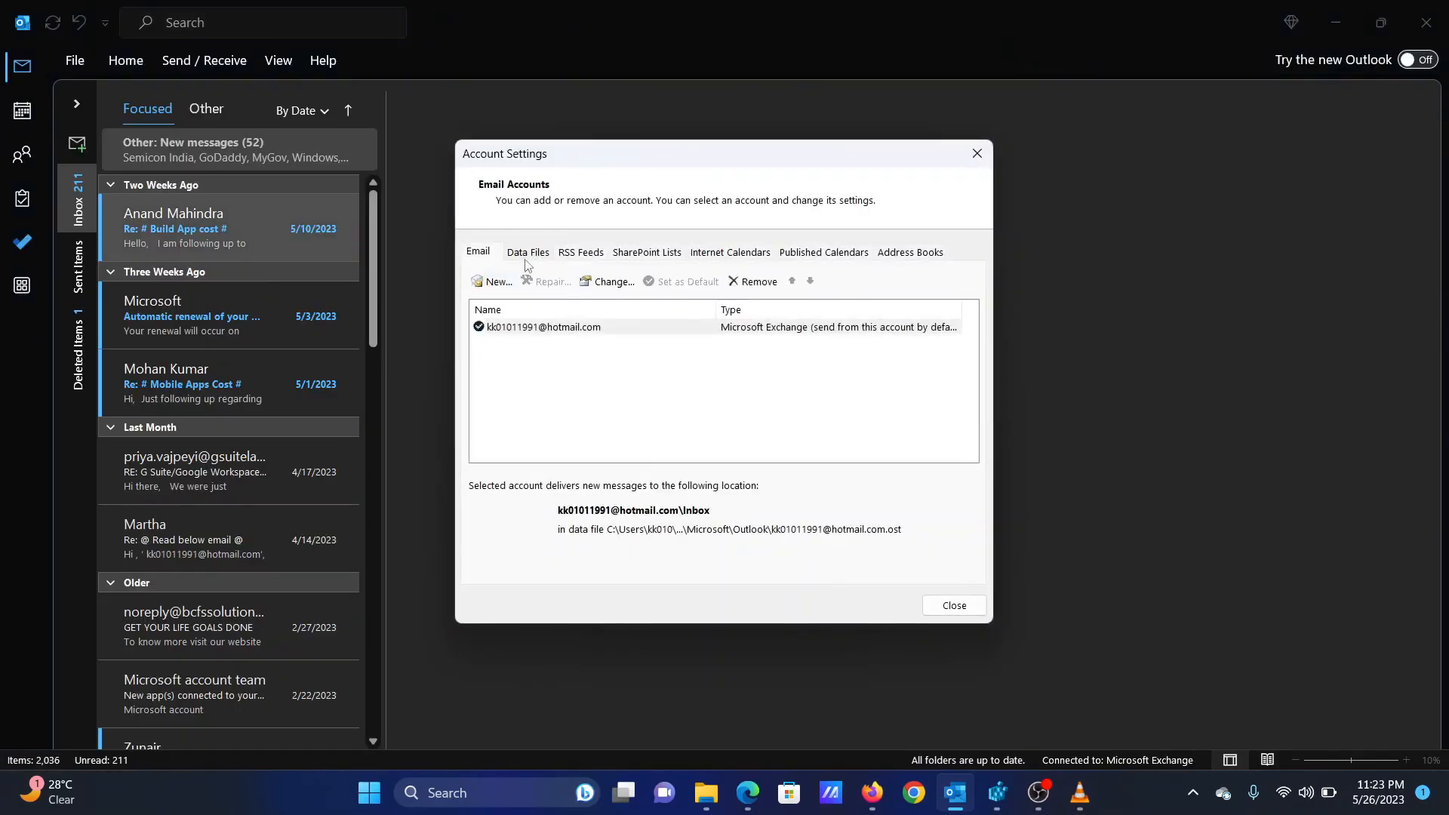
{"action": "left_click", "coordinate": [528, 251]}
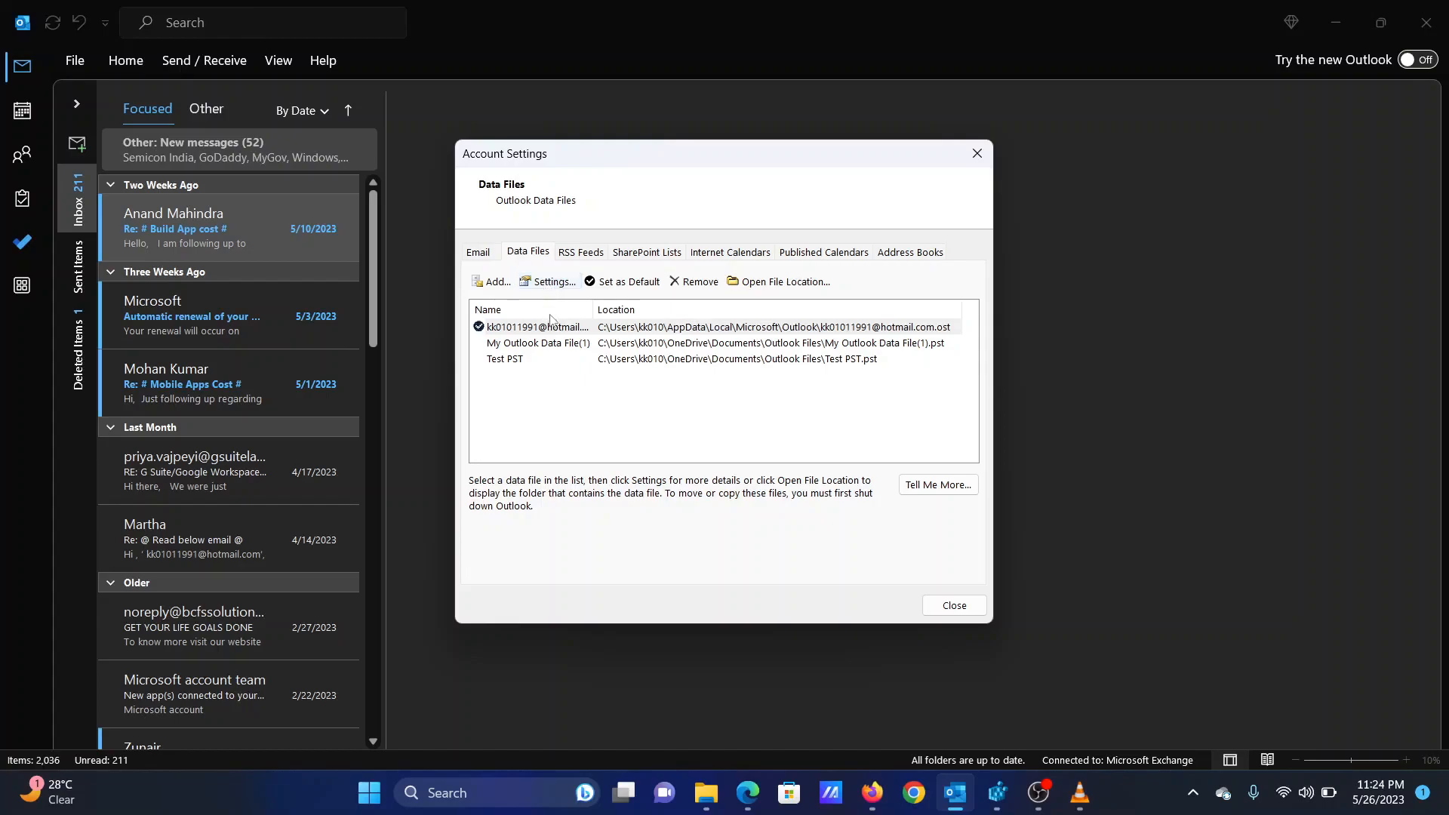
- Open the Exchange OST file's data file settings and run Compact Now
{"action": "left_click", "coordinate": [539, 326]}
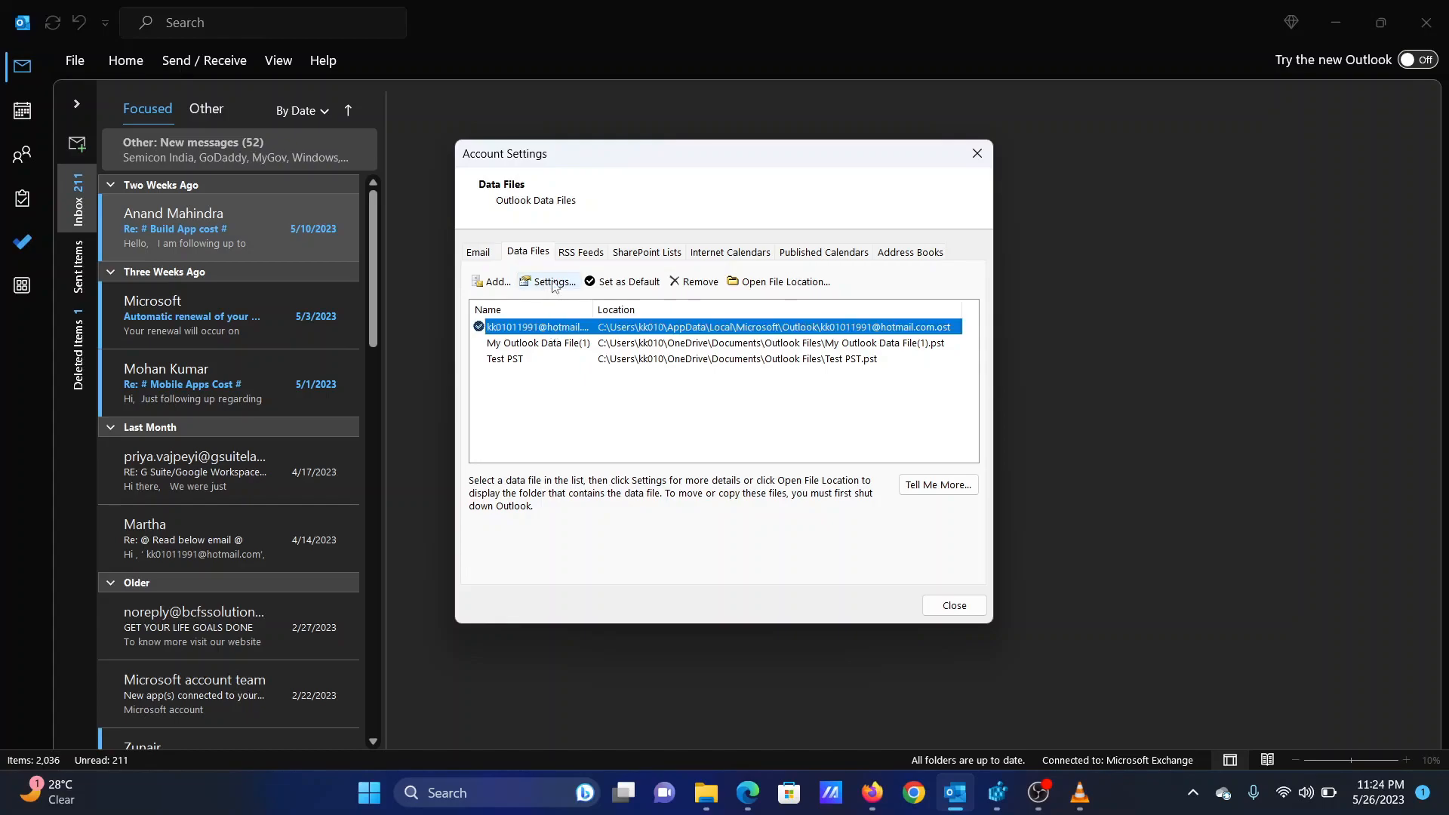
{"action": "left_click", "coordinate": [551, 282]}
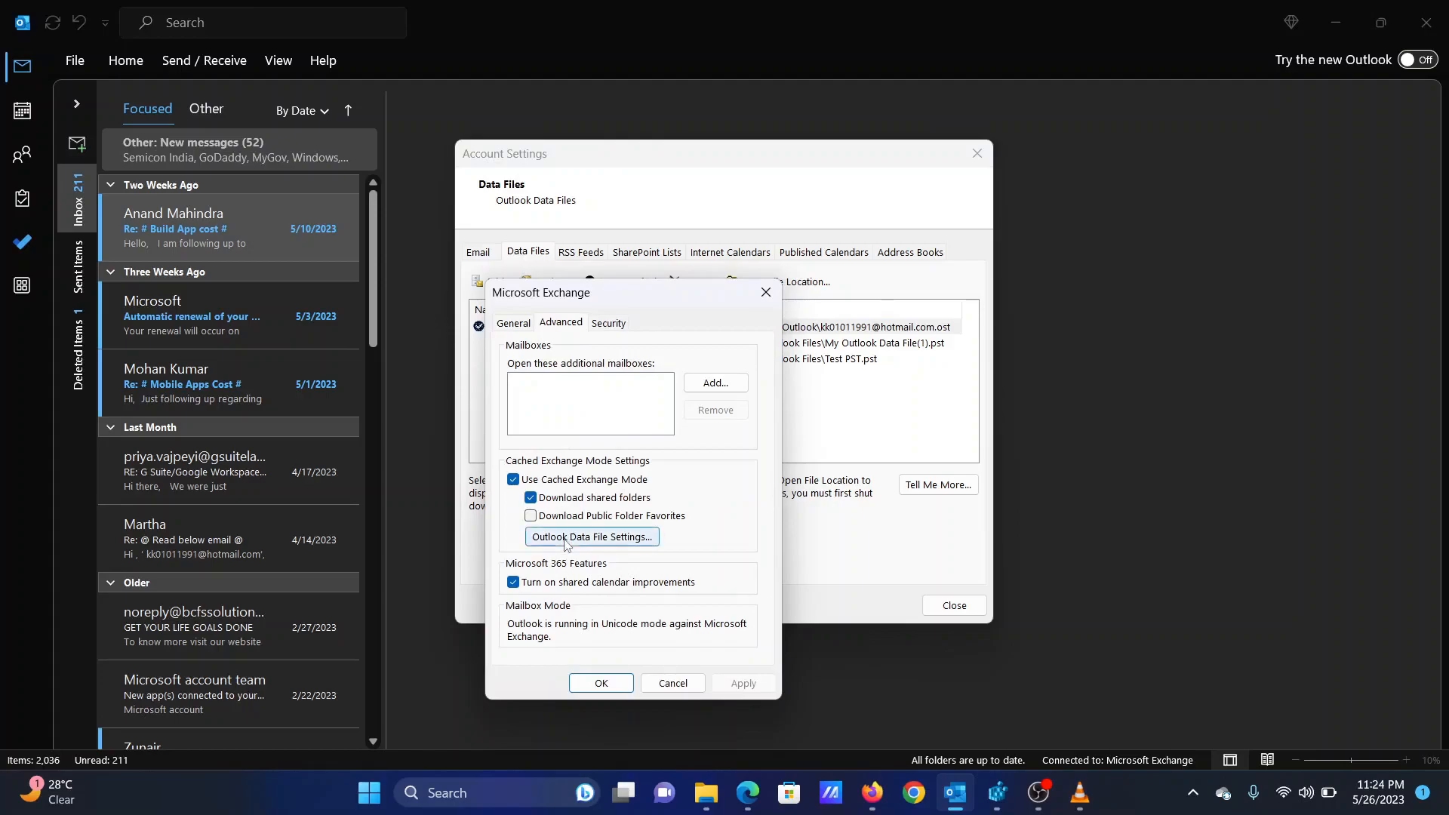
{"action": "left_click", "coordinate": [591, 536]}
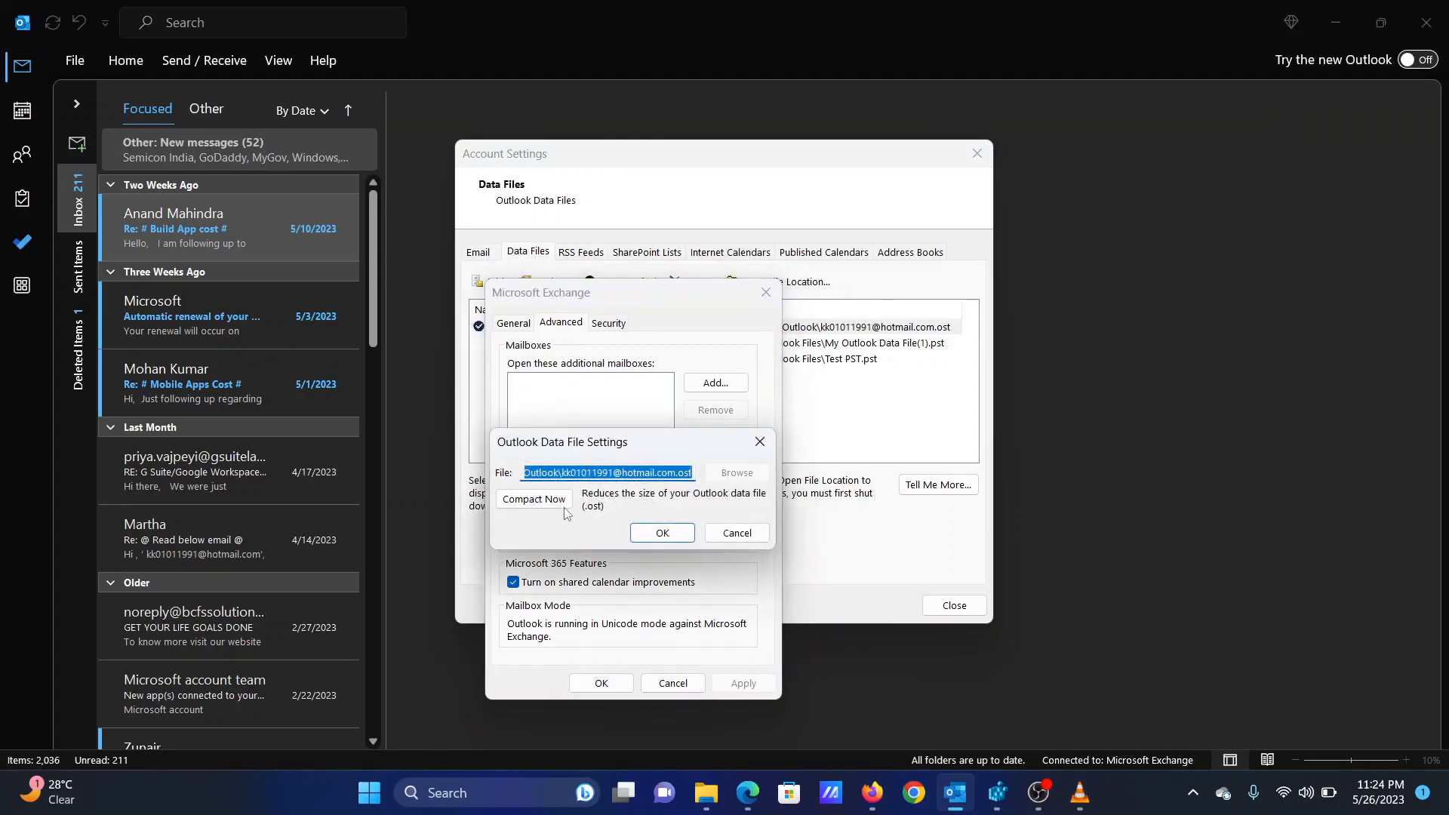
{"action": "left_click", "coordinate": [533, 499]}
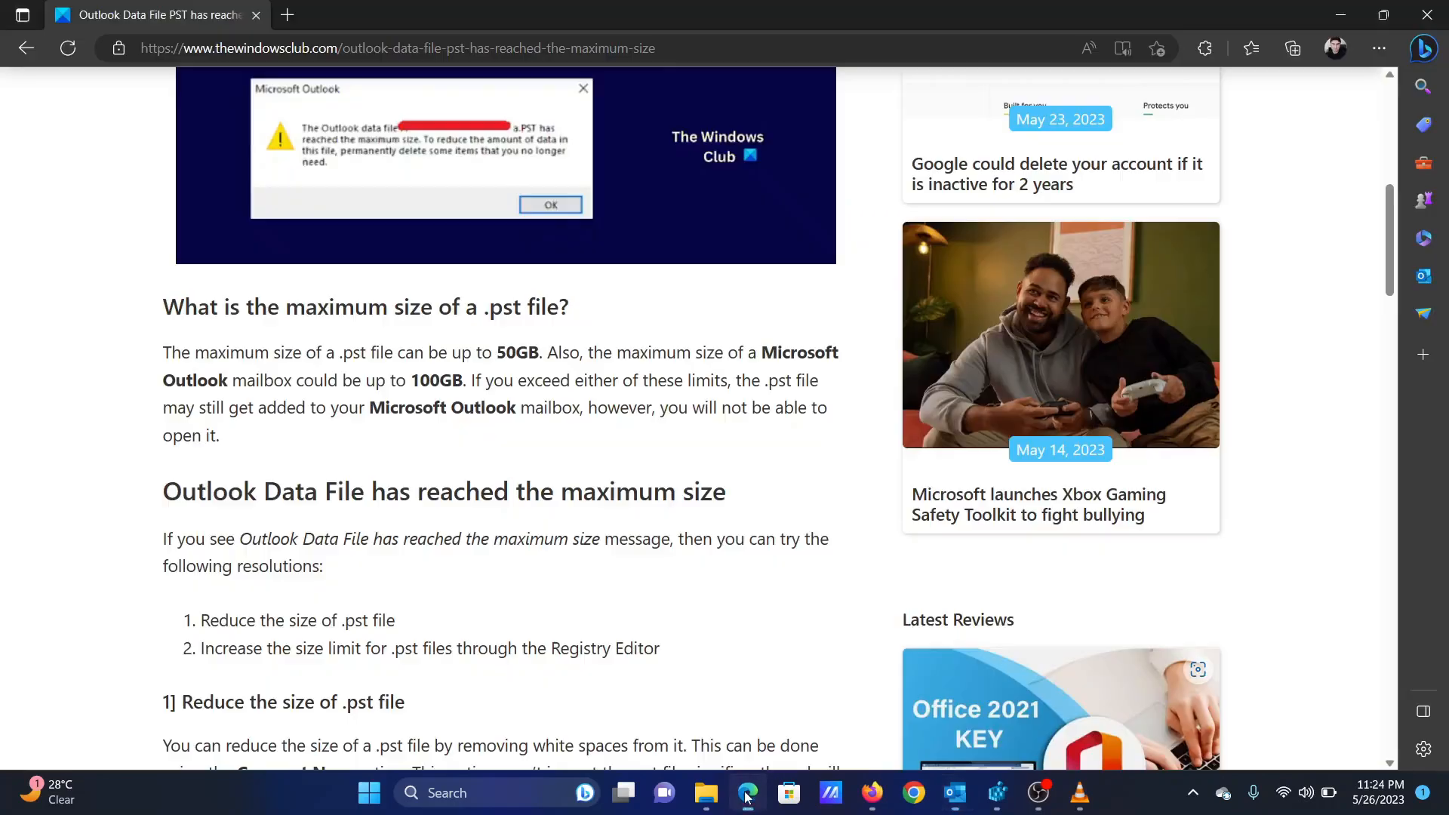
- Scroll to the registry steps for raising the .pst limit and highlight them
{"action": "scroll", "scroll_direction": "down", "scroll_amount": 3}
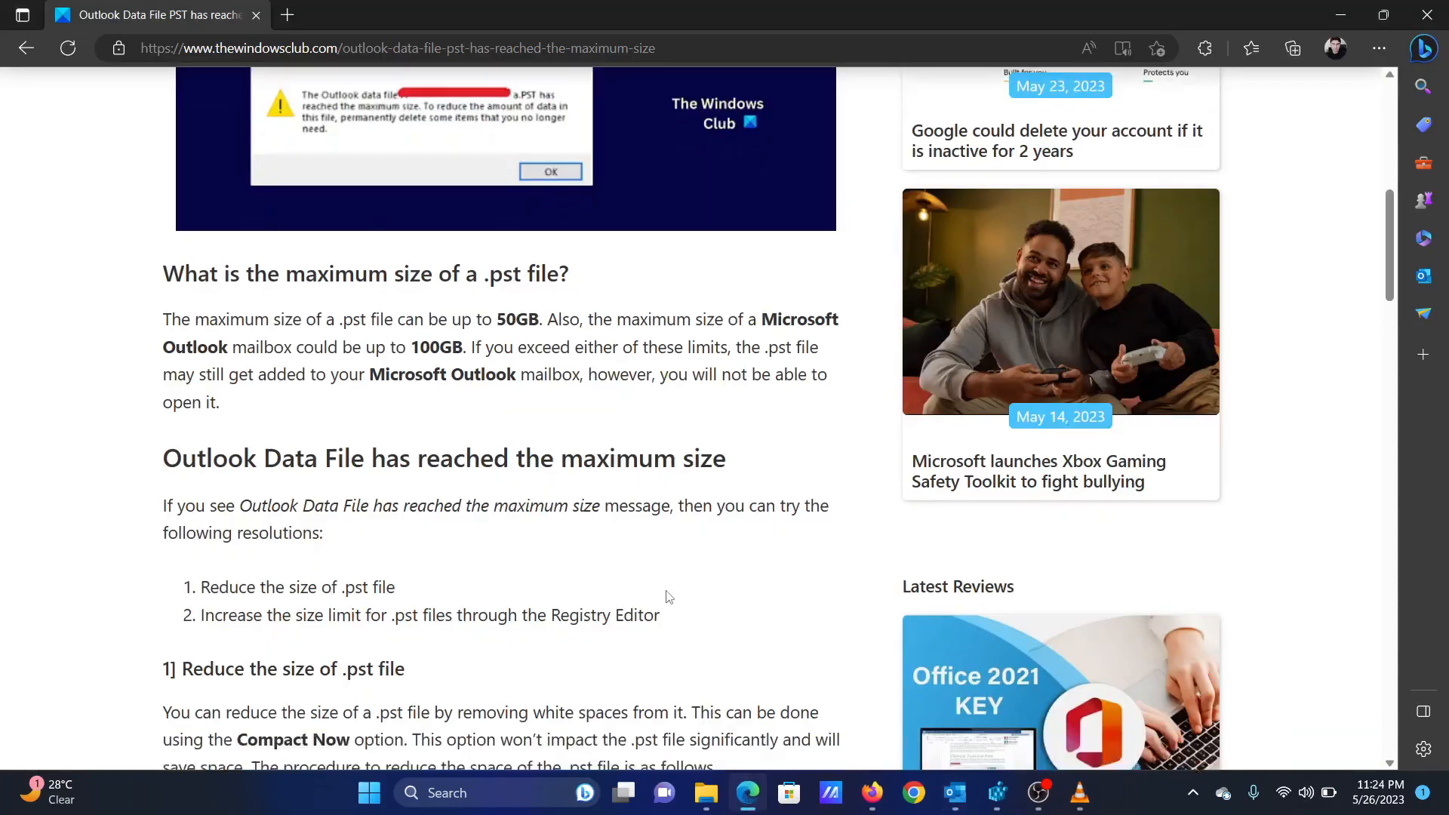
{"action": "scroll", "scroll_direction": "down", "scroll_amount": 3}
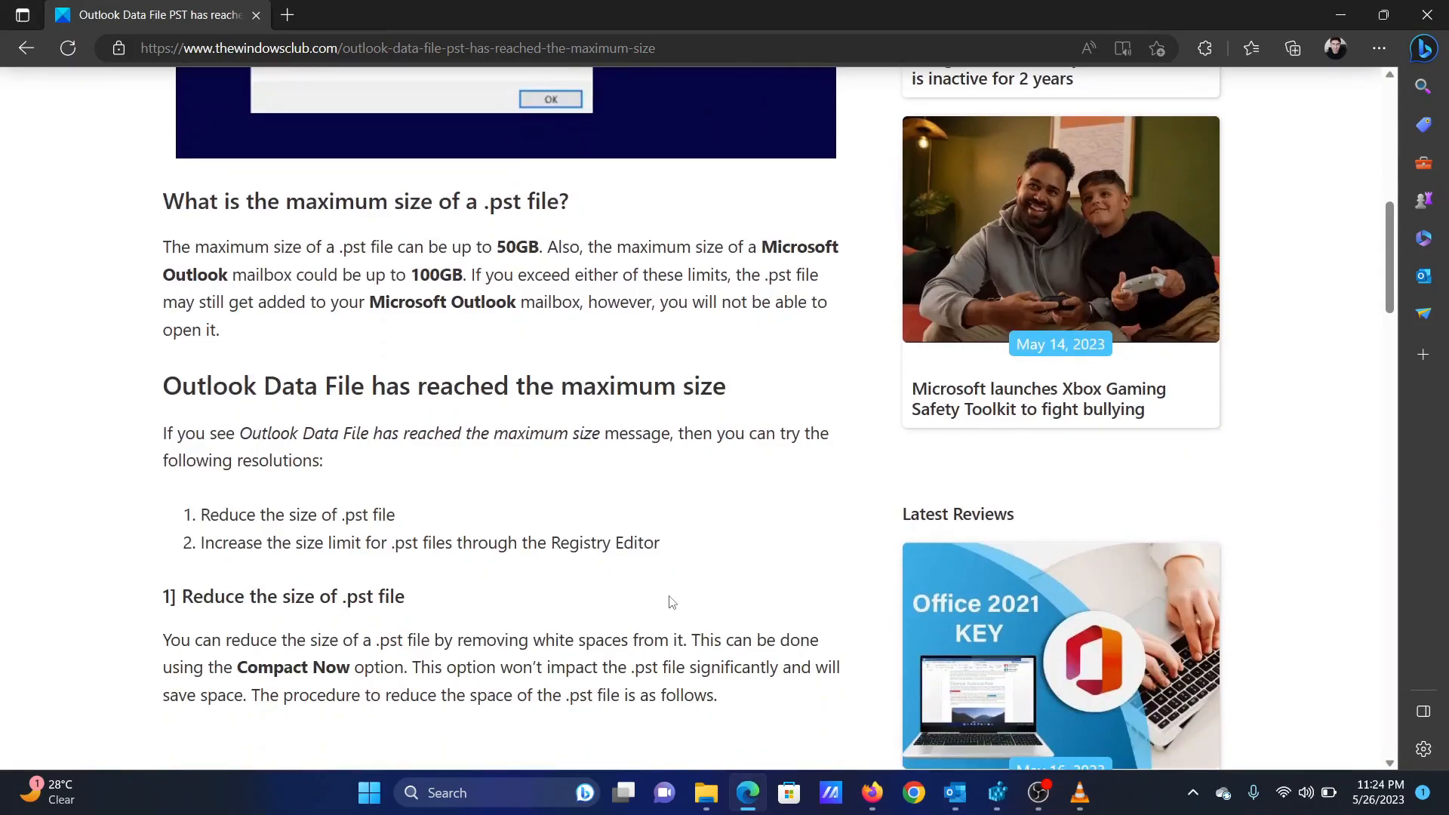
{"action": "left_click_drag", "start_coordinate": [223, 542], "coordinate": [635, 542]}
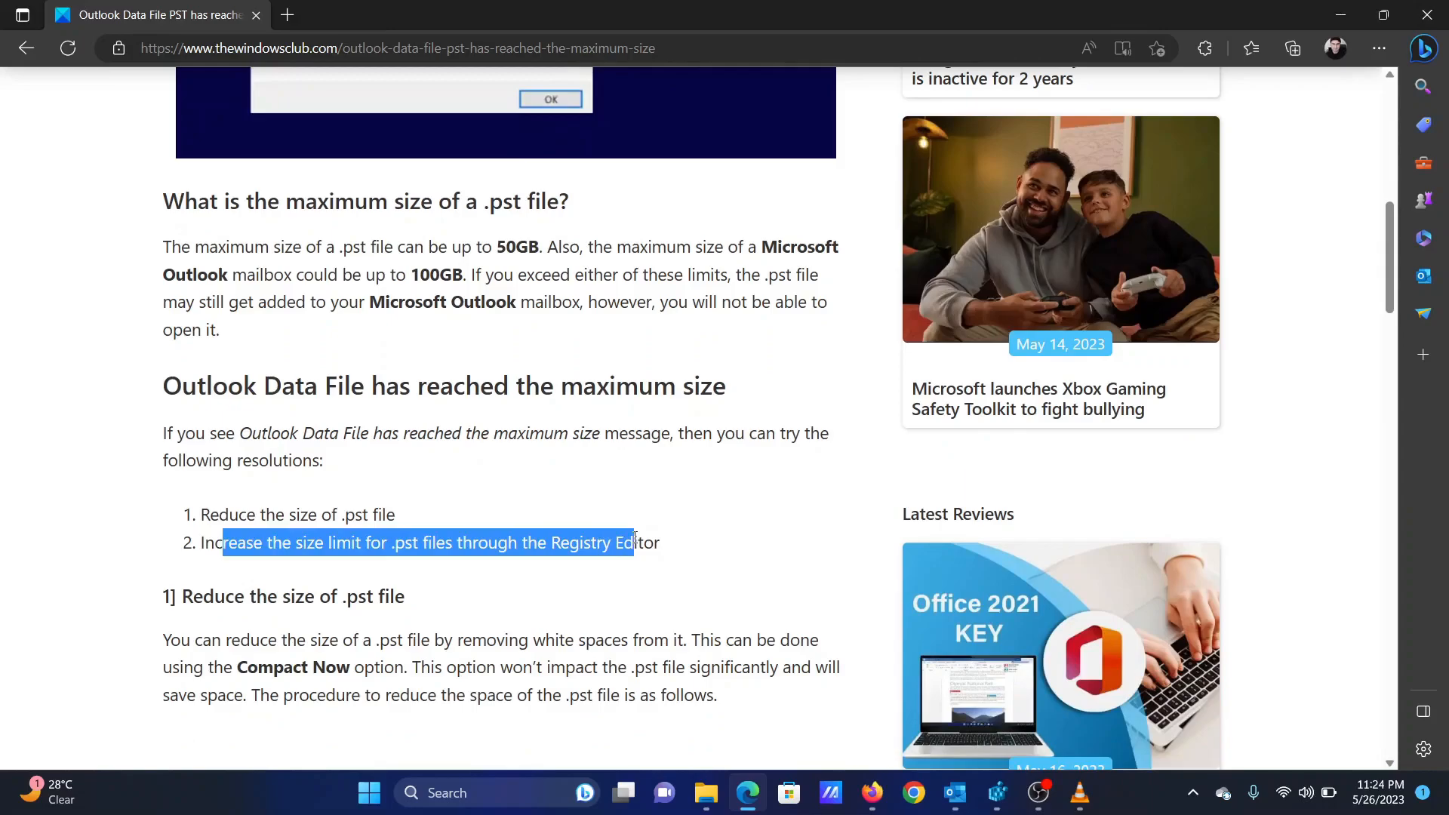
{"action": "left_click", "coordinate": [635, 608]}
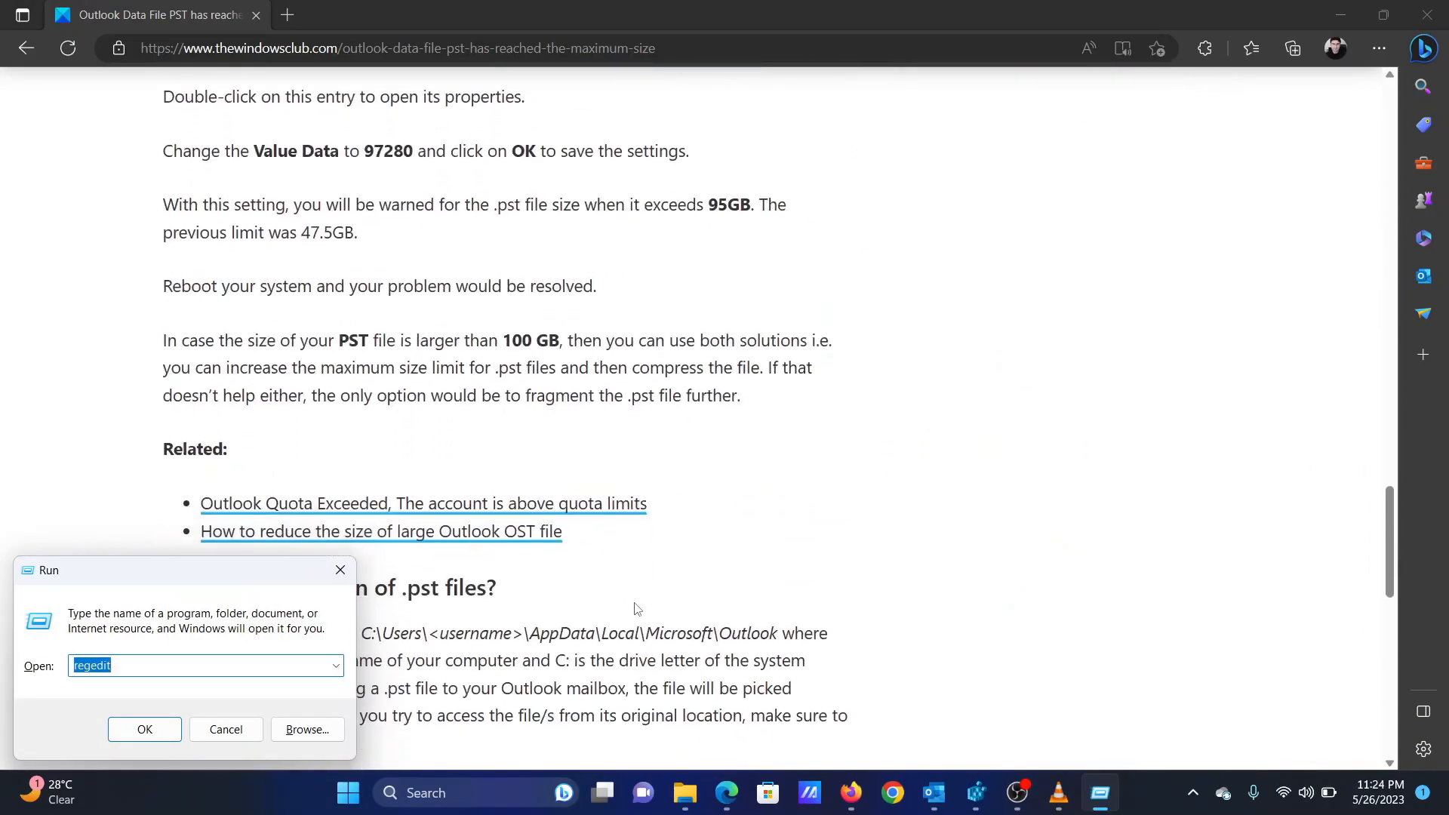
- Navigate Registry Editor to HKEY_CURRENT_USER\Software\Microsoft\Office\16.0\Outlook\PST
{"action": "scroll", "scroll_direction": "up", "scroll_amount": 3}
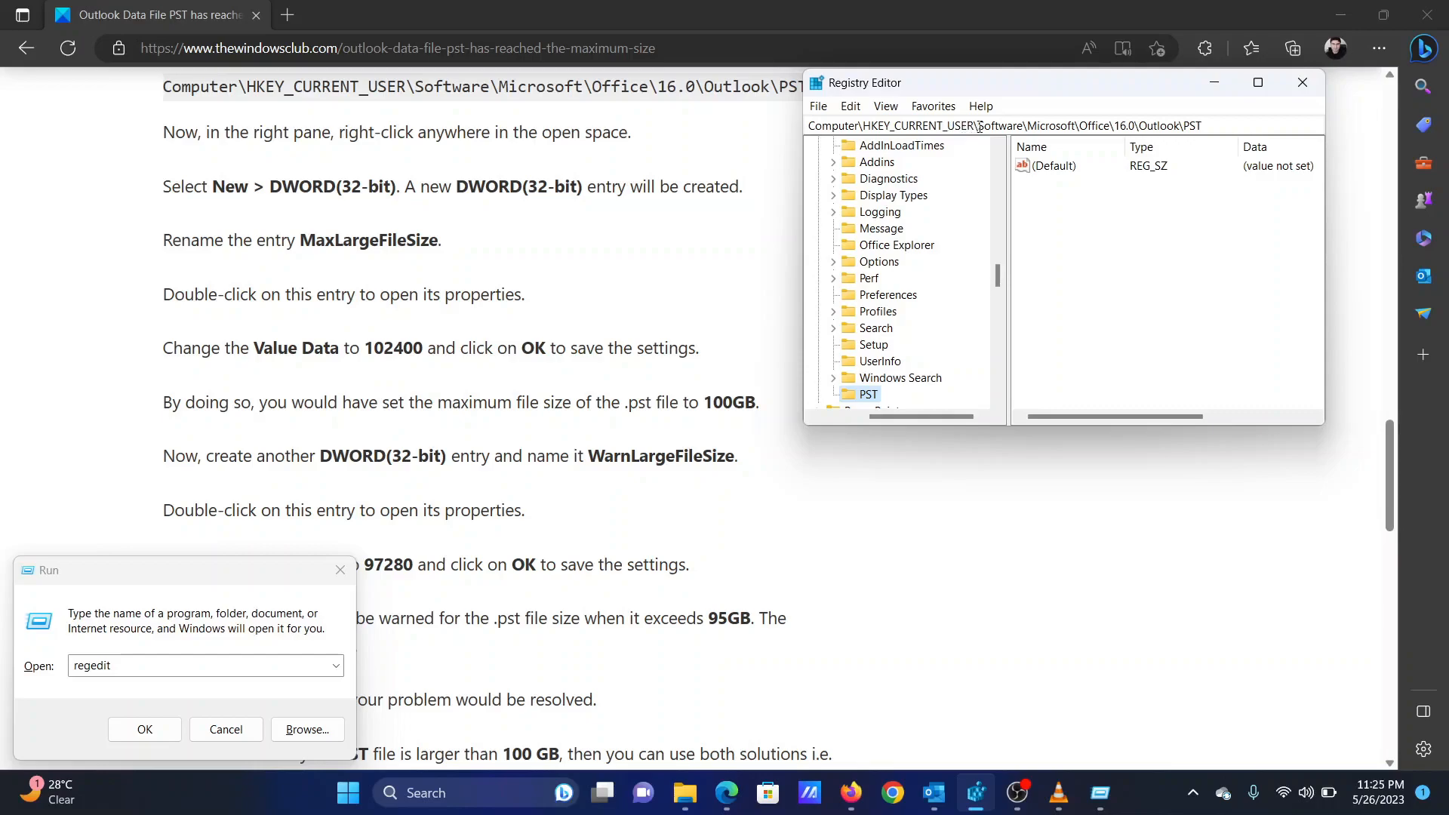
{"action": "mouse_move", "coordinate": [1059, 129]}
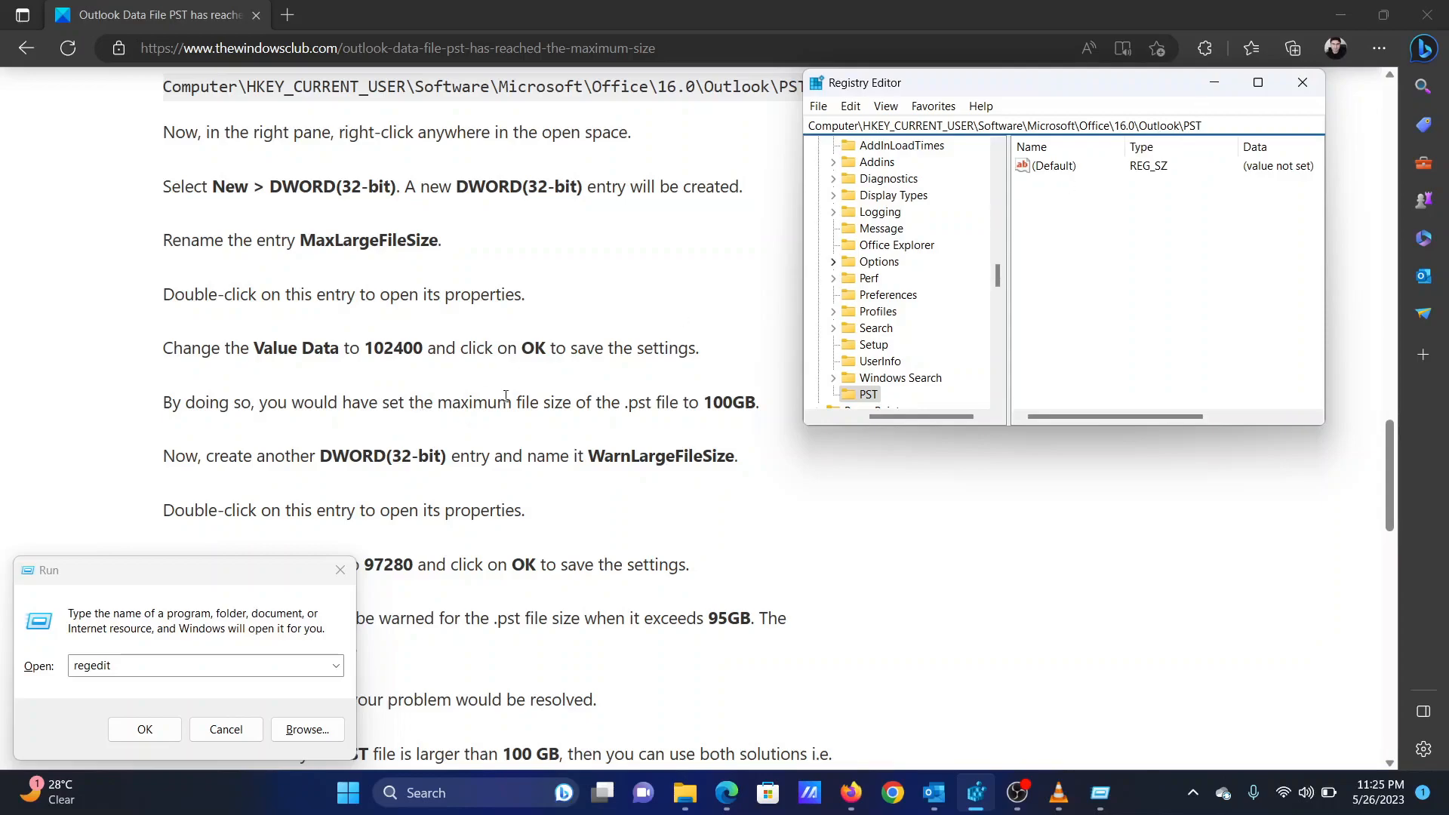
{"action": "mouse_move", "coordinate": [346, 234]}
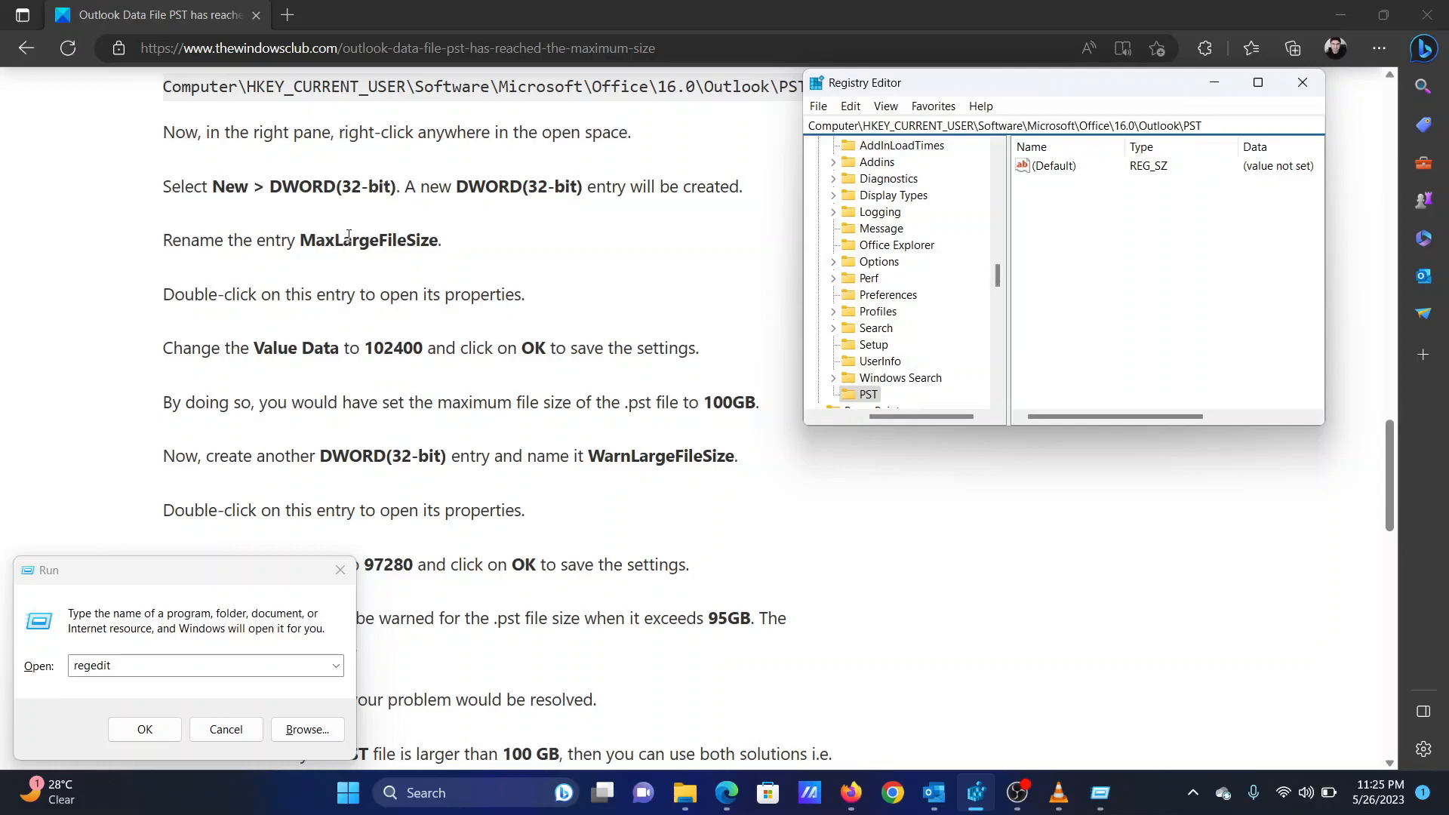
- Create DWORD (32-bit) MaxLargeFileSize under PST and set its data to 102400
{"action": "right_click", "coordinate": [1072, 277]}
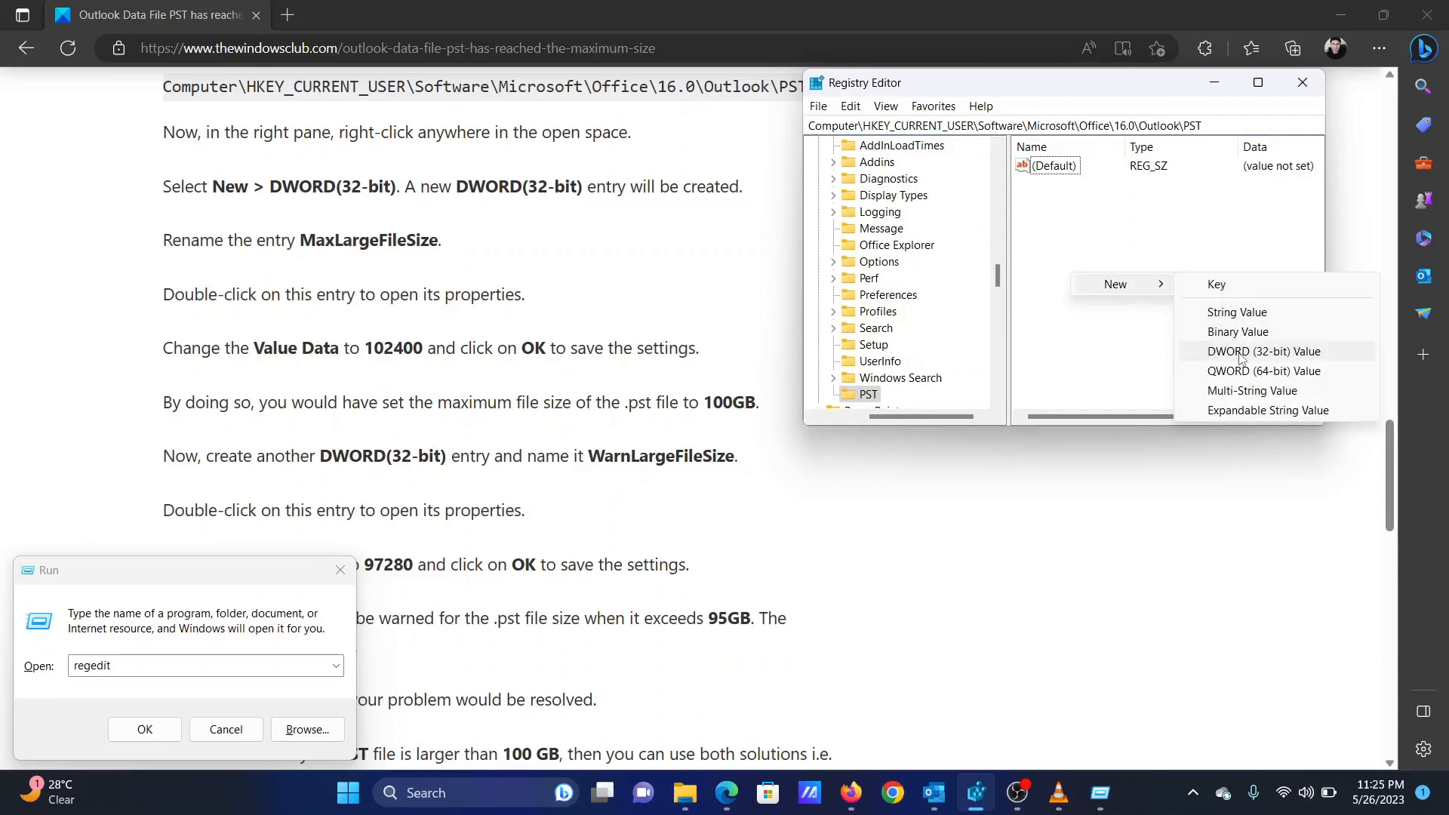
{"action": "left_click", "coordinate": [1263, 351]}
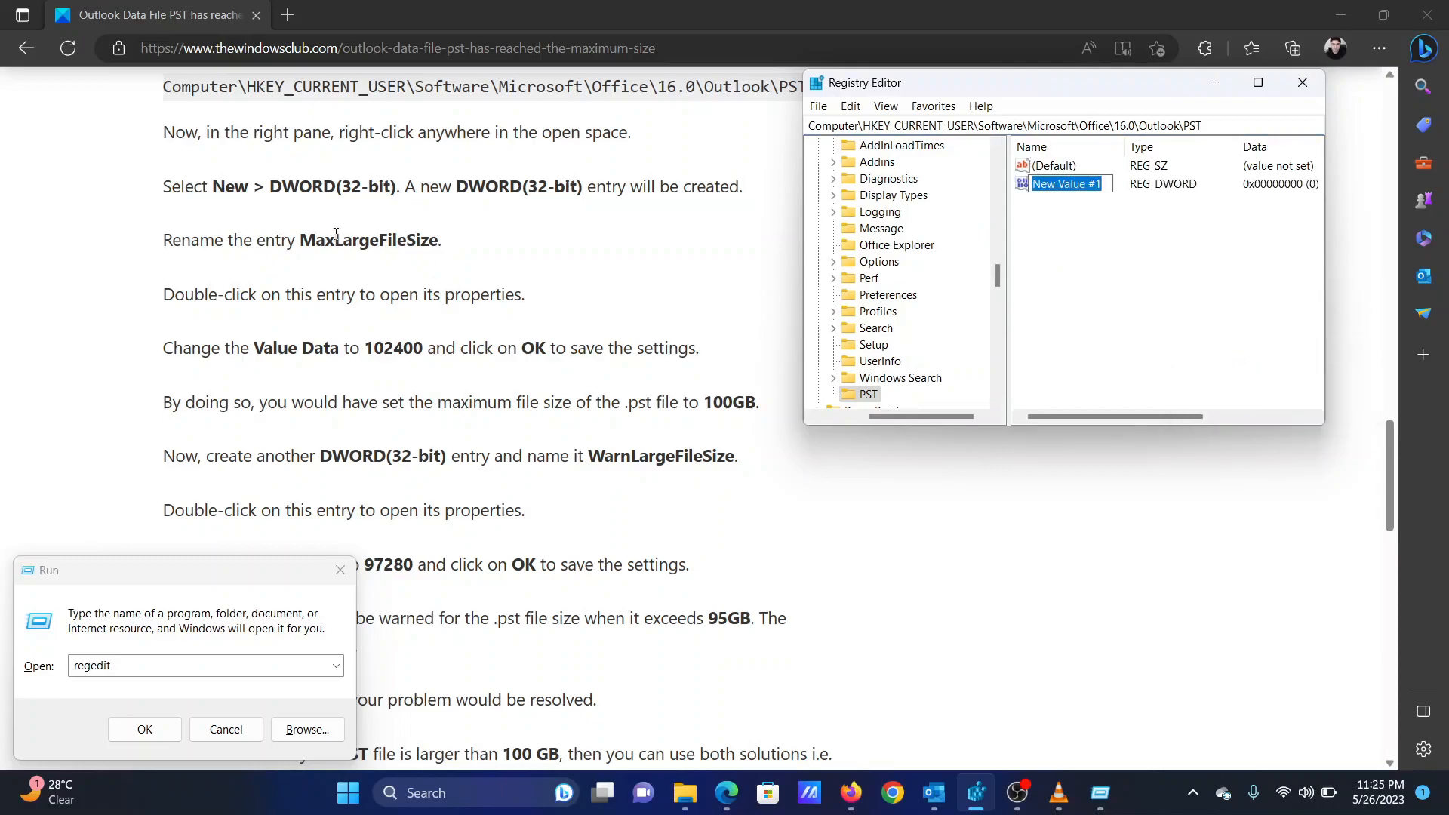
{"action": "right_click", "coordinate": [367, 240]}
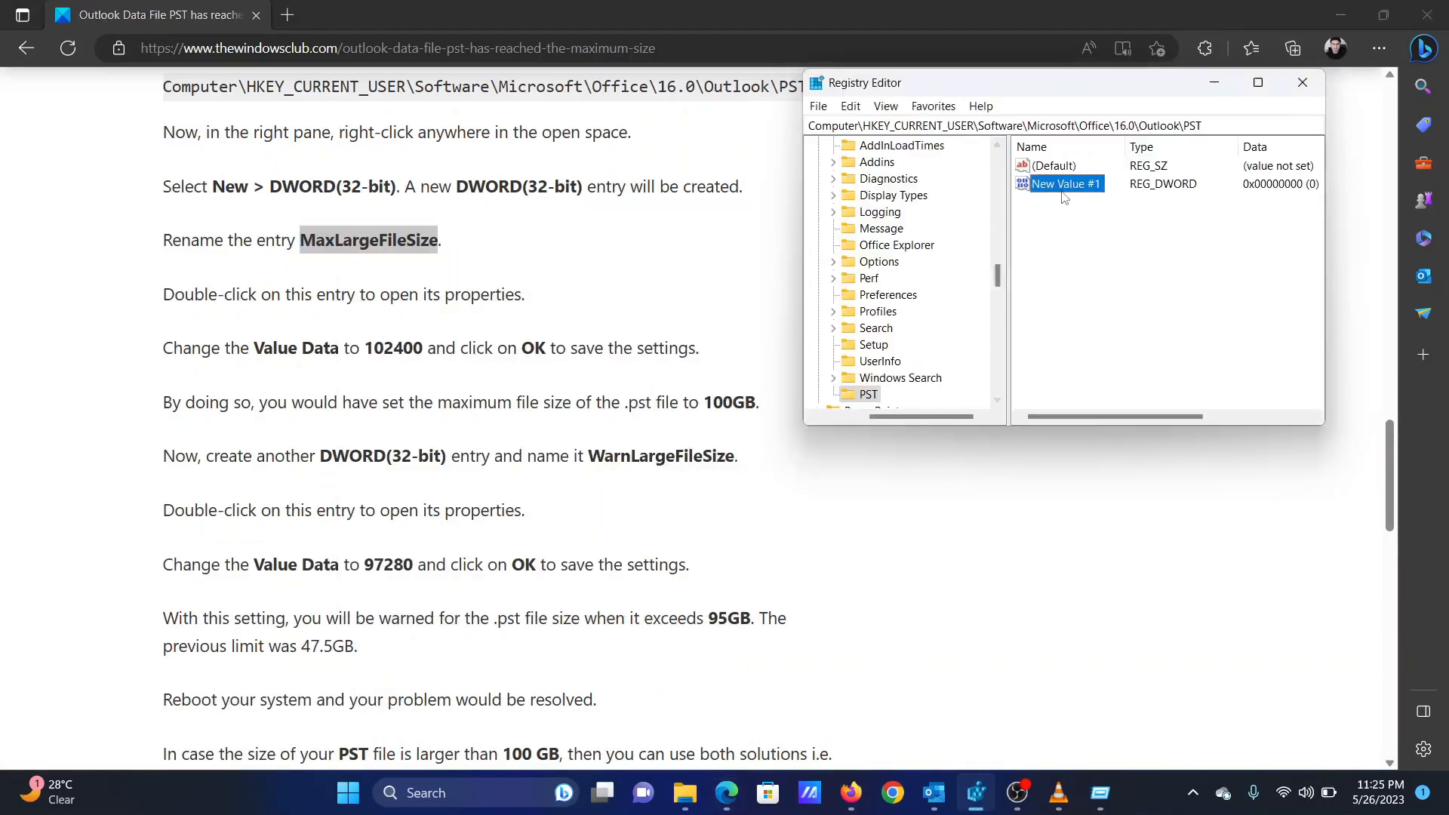
{"action": "right_click", "coordinate": [1062, 184]}
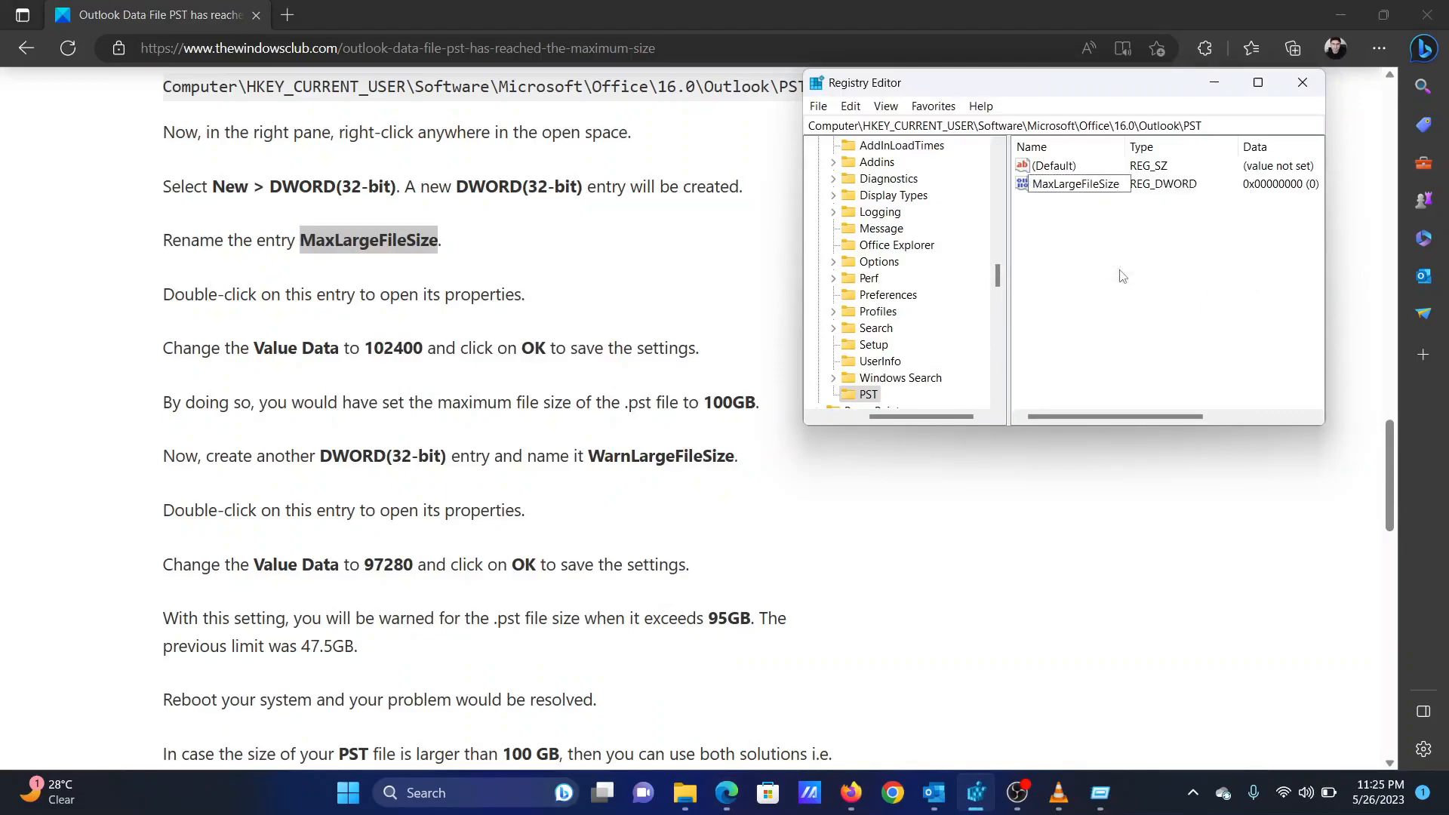
{"action": "double_click", "coordinate": [1075, 183]}
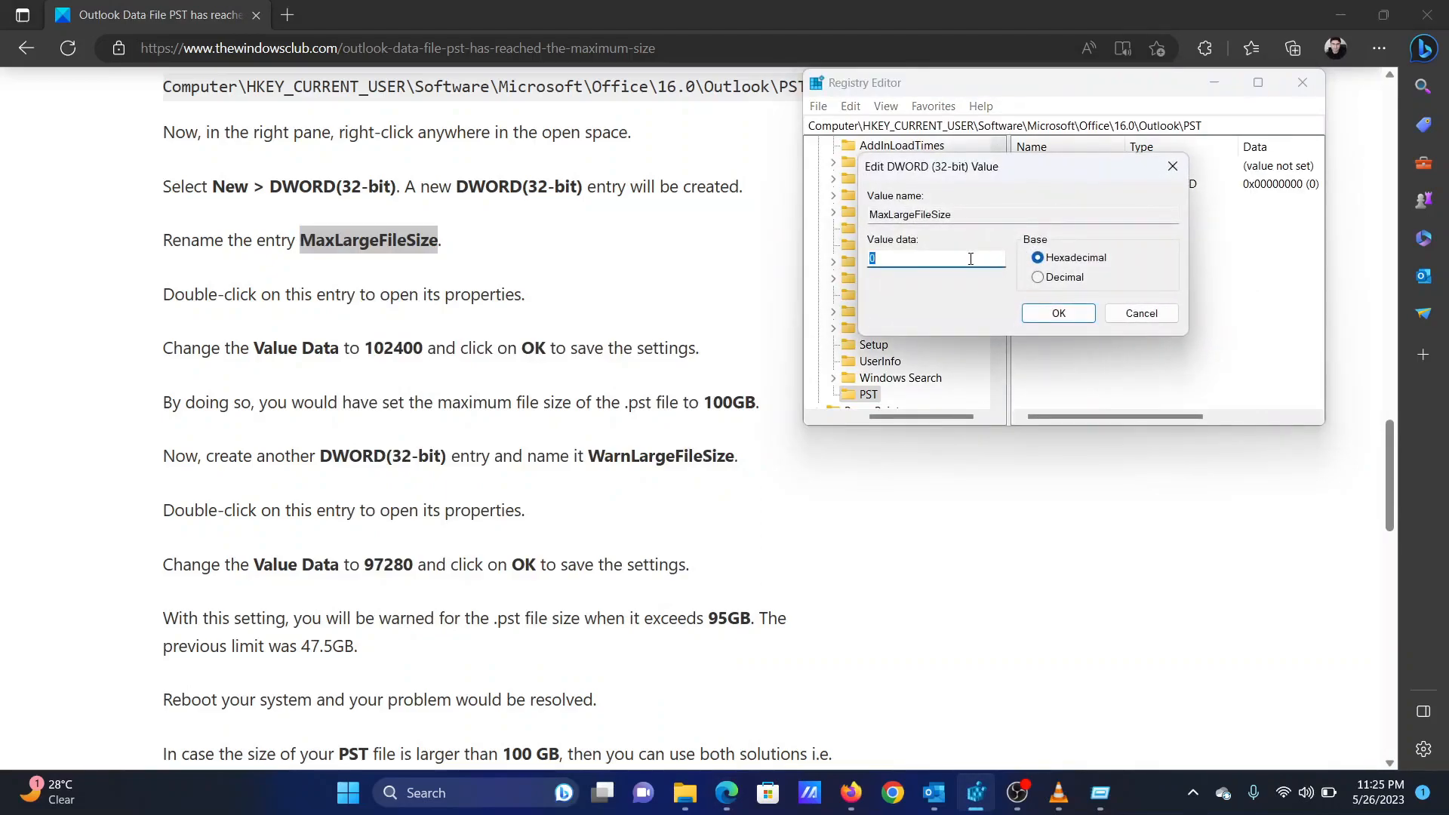
{"action": "type", "text": "102400"}
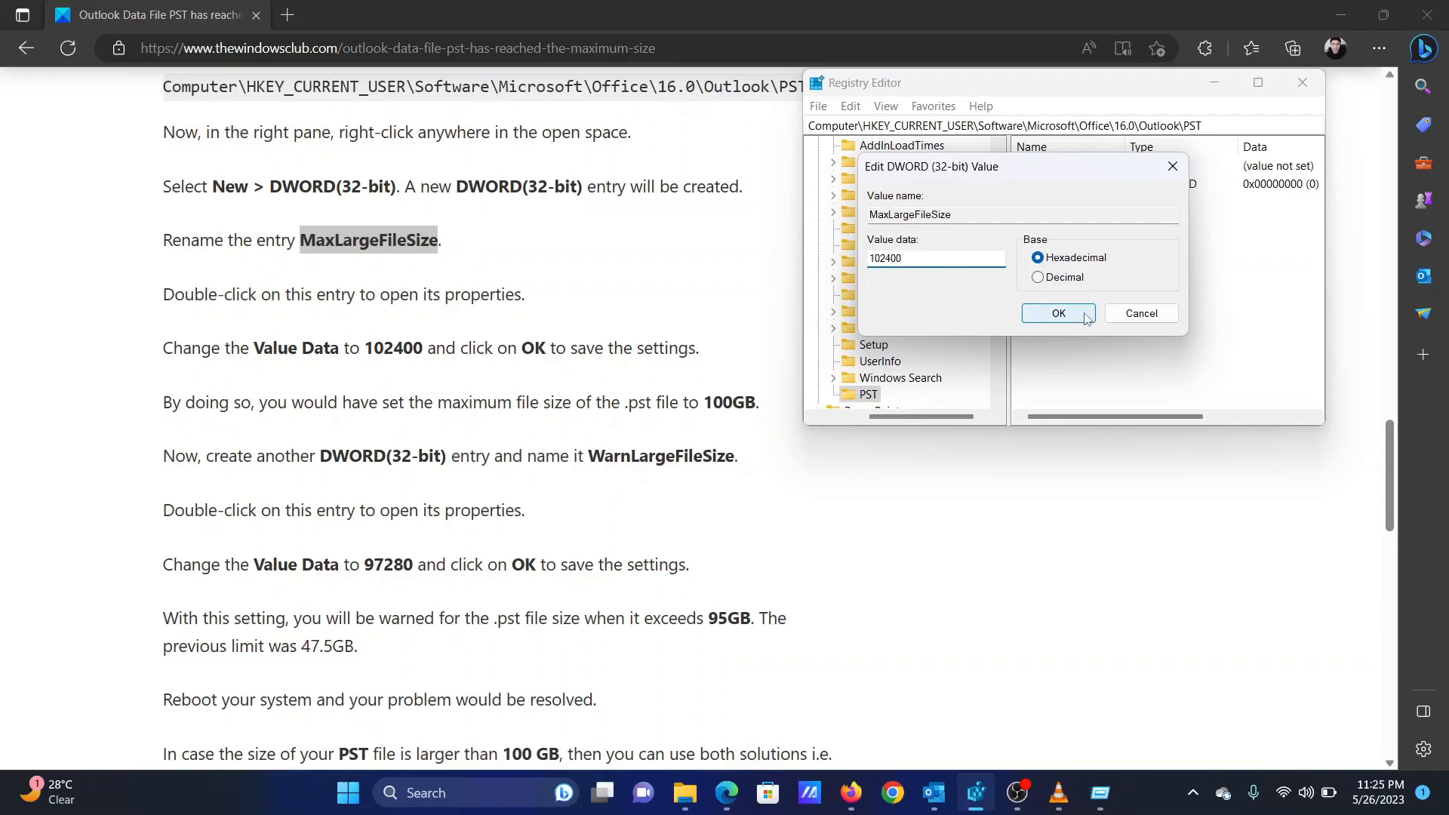
{"action": "left_click", "coordinate": [1058, 312]}
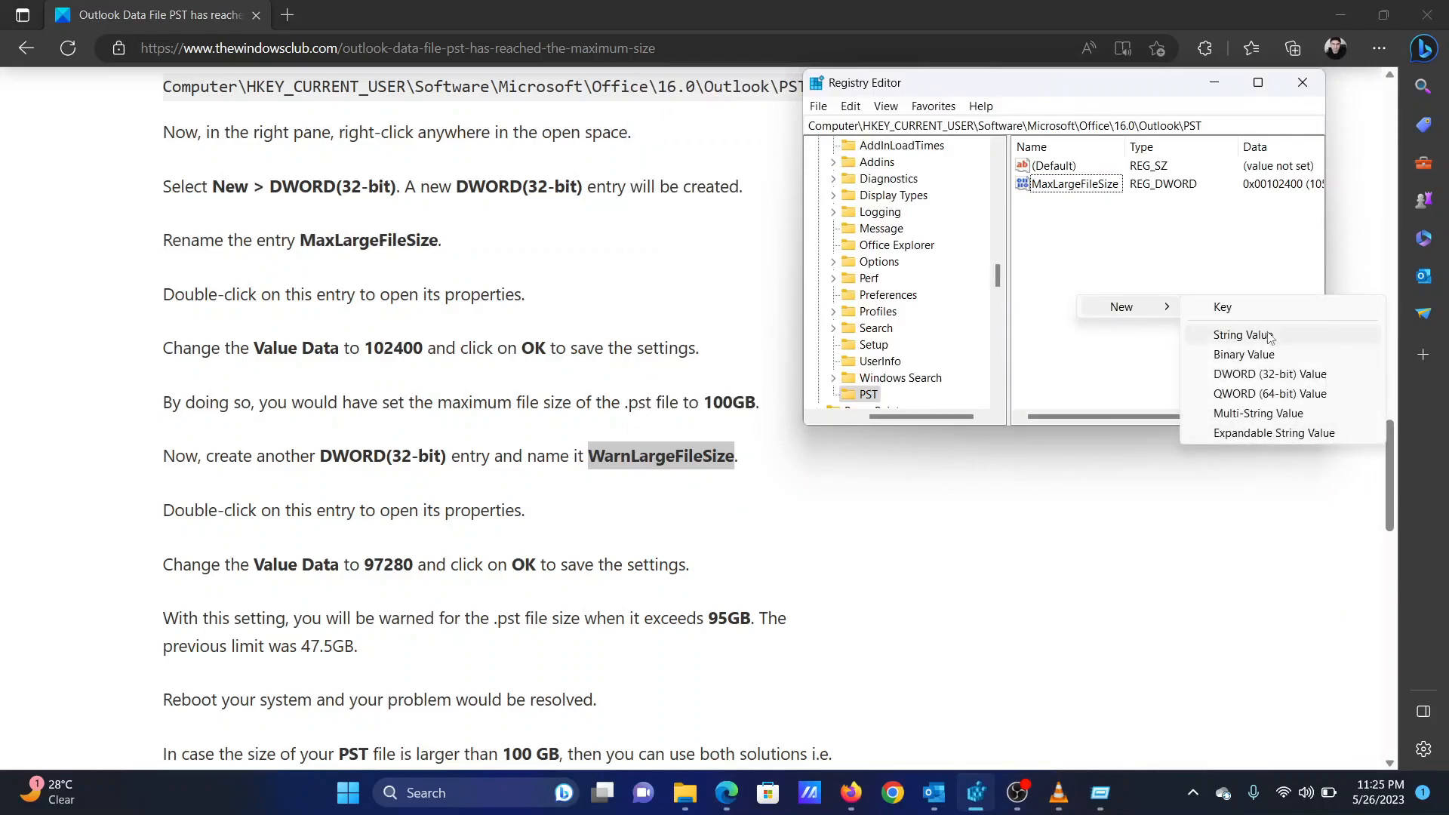
{"action": "mouse_move", "coordinate": [1270, 374]}
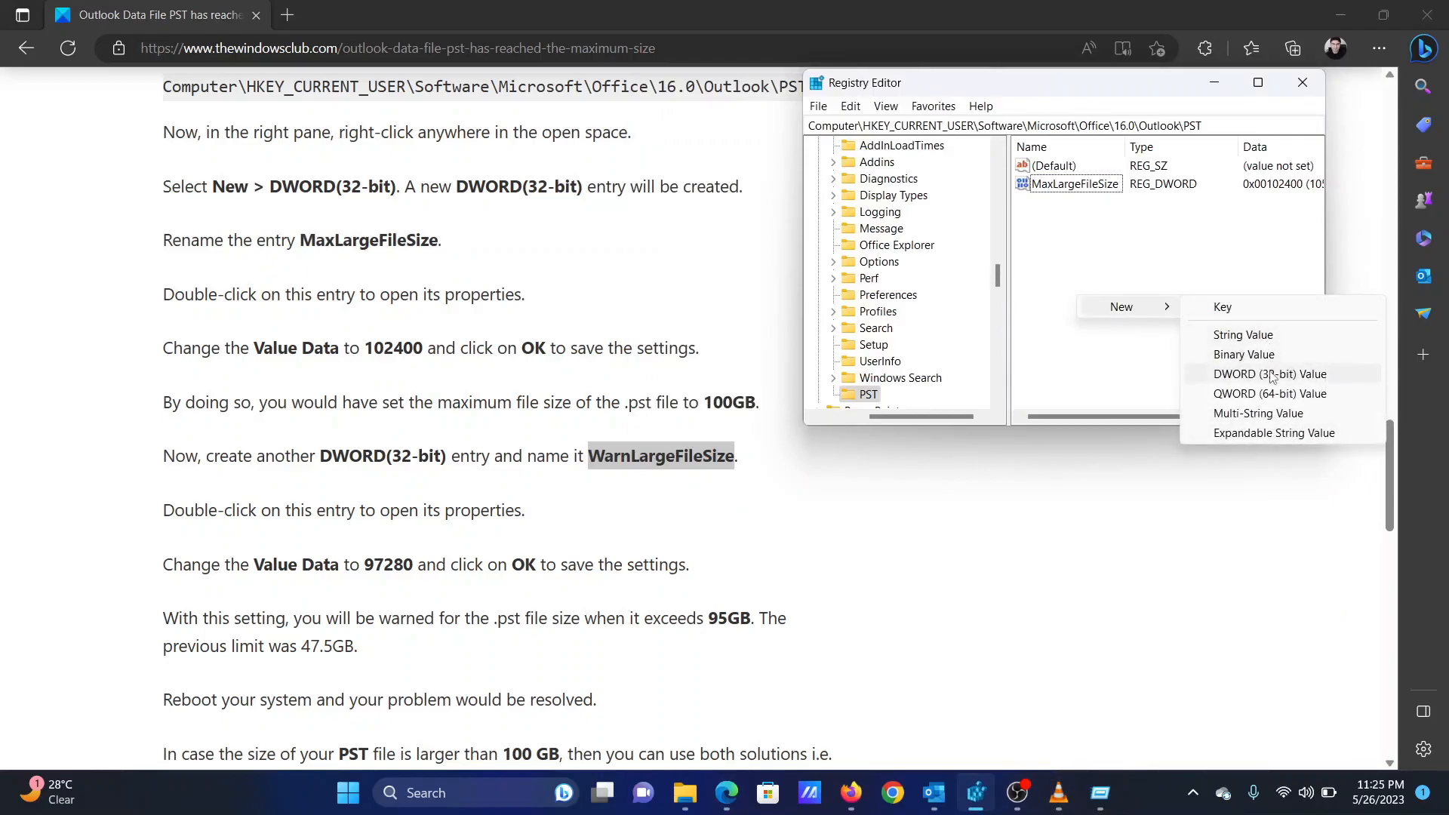
- Create DWORD WarnLargeFileSize set to 97280, then minimize Registry Editor
{"action": "left_click", "coordinate": [1269, 374]}
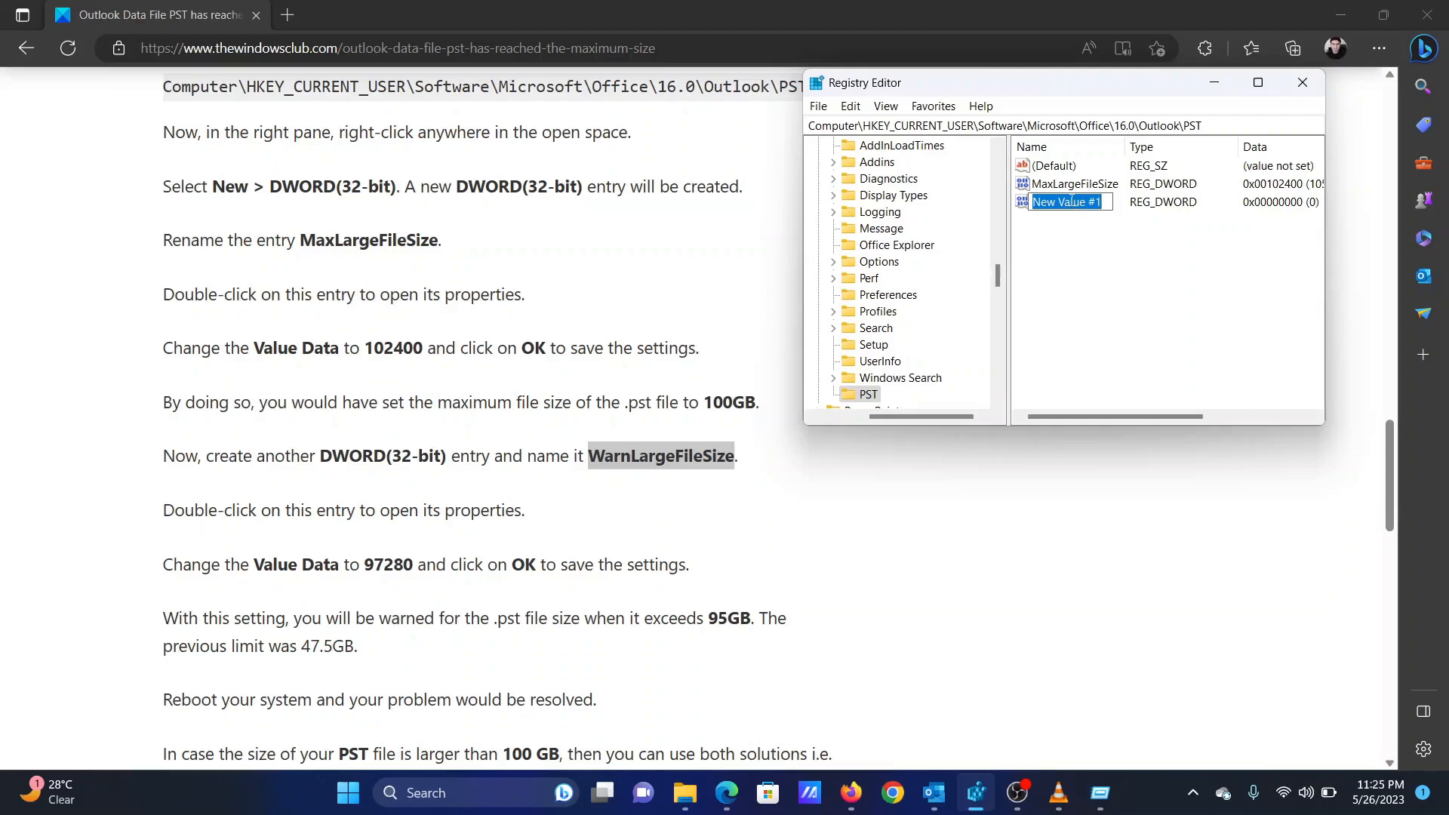
{"action": "right_click", "coordinate": [1067, 202]}
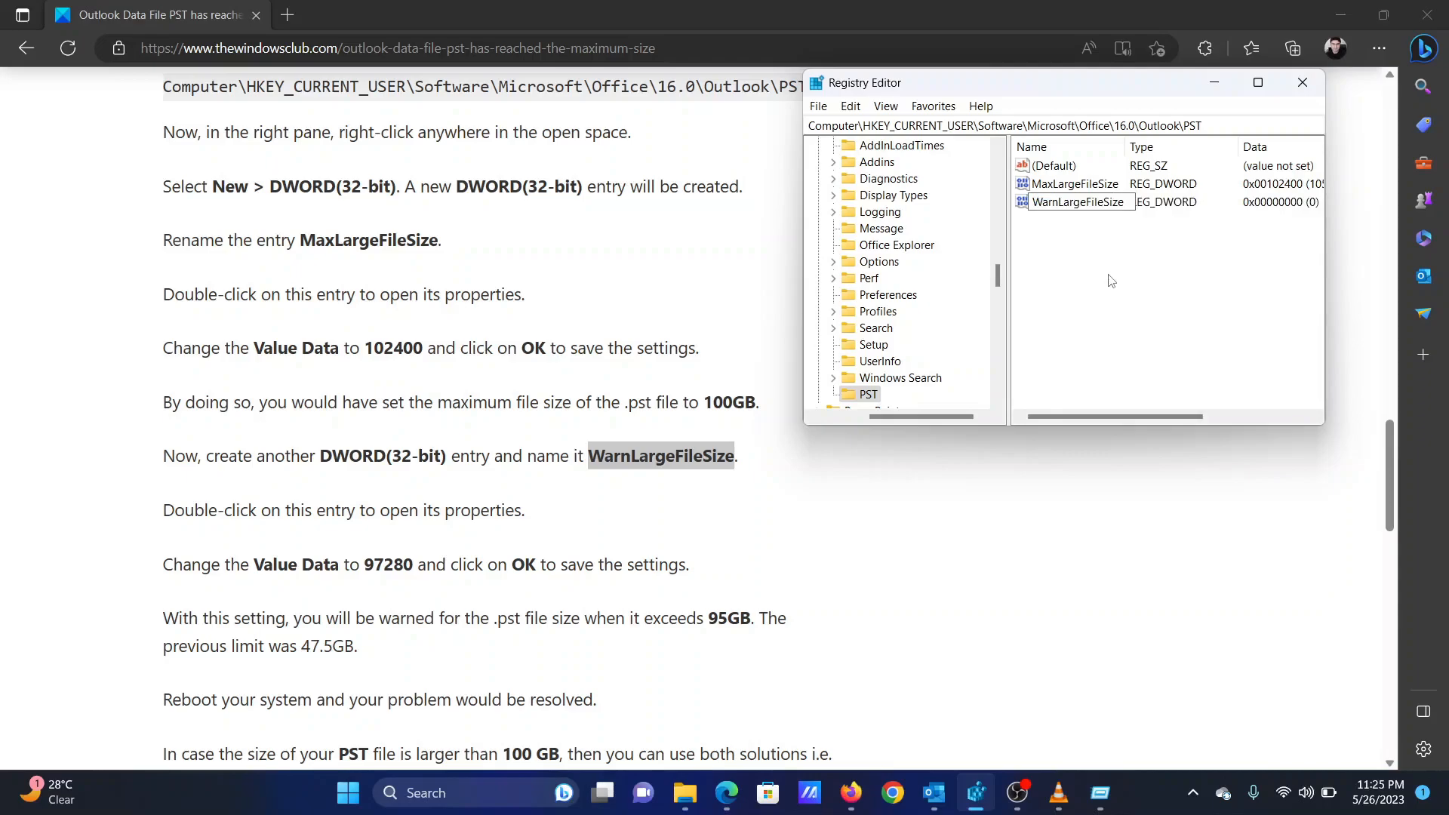
{"action": "double_click", "coordinate": [1078, 201]}
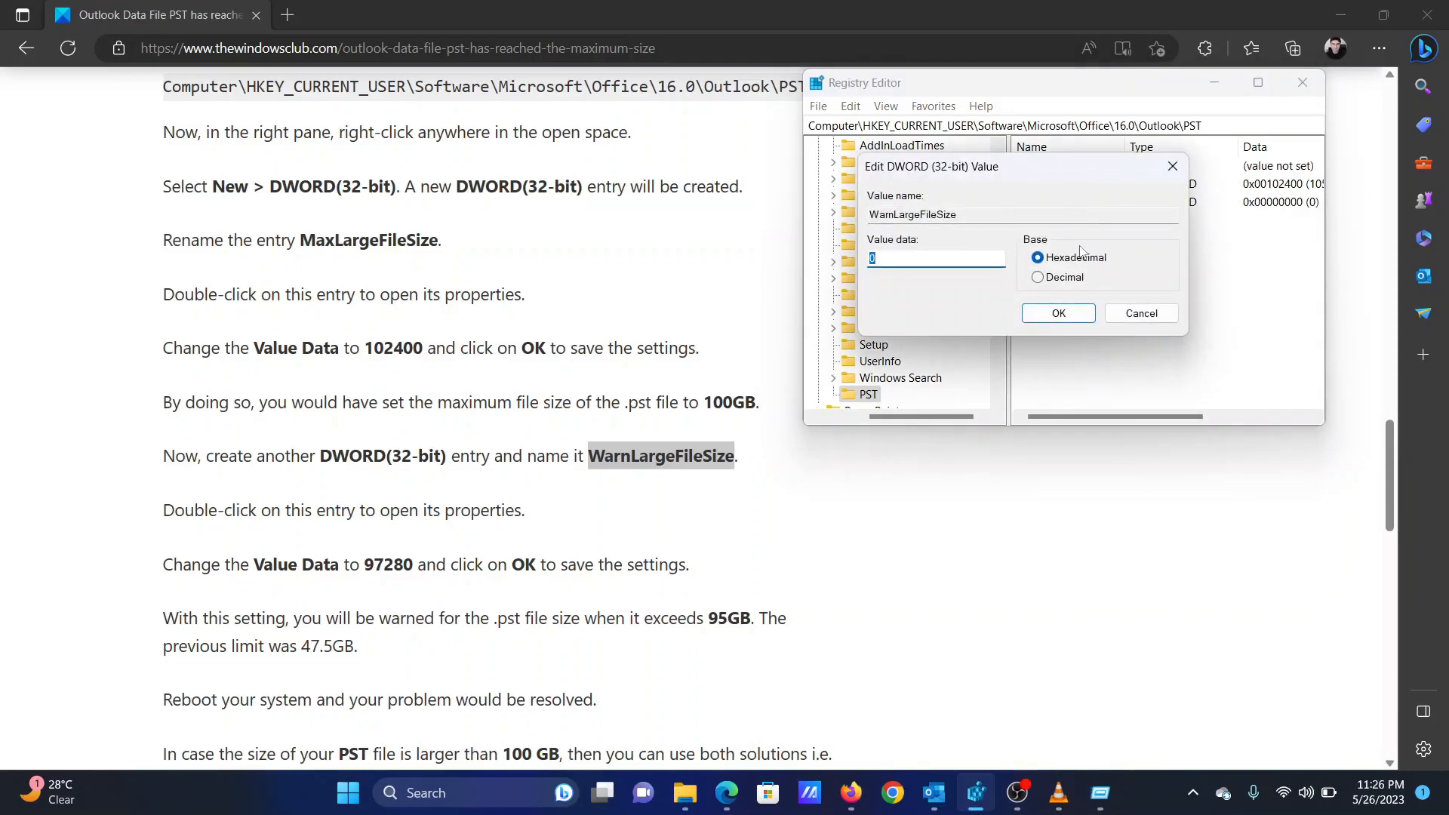
{"action": "type", "text": "9"}
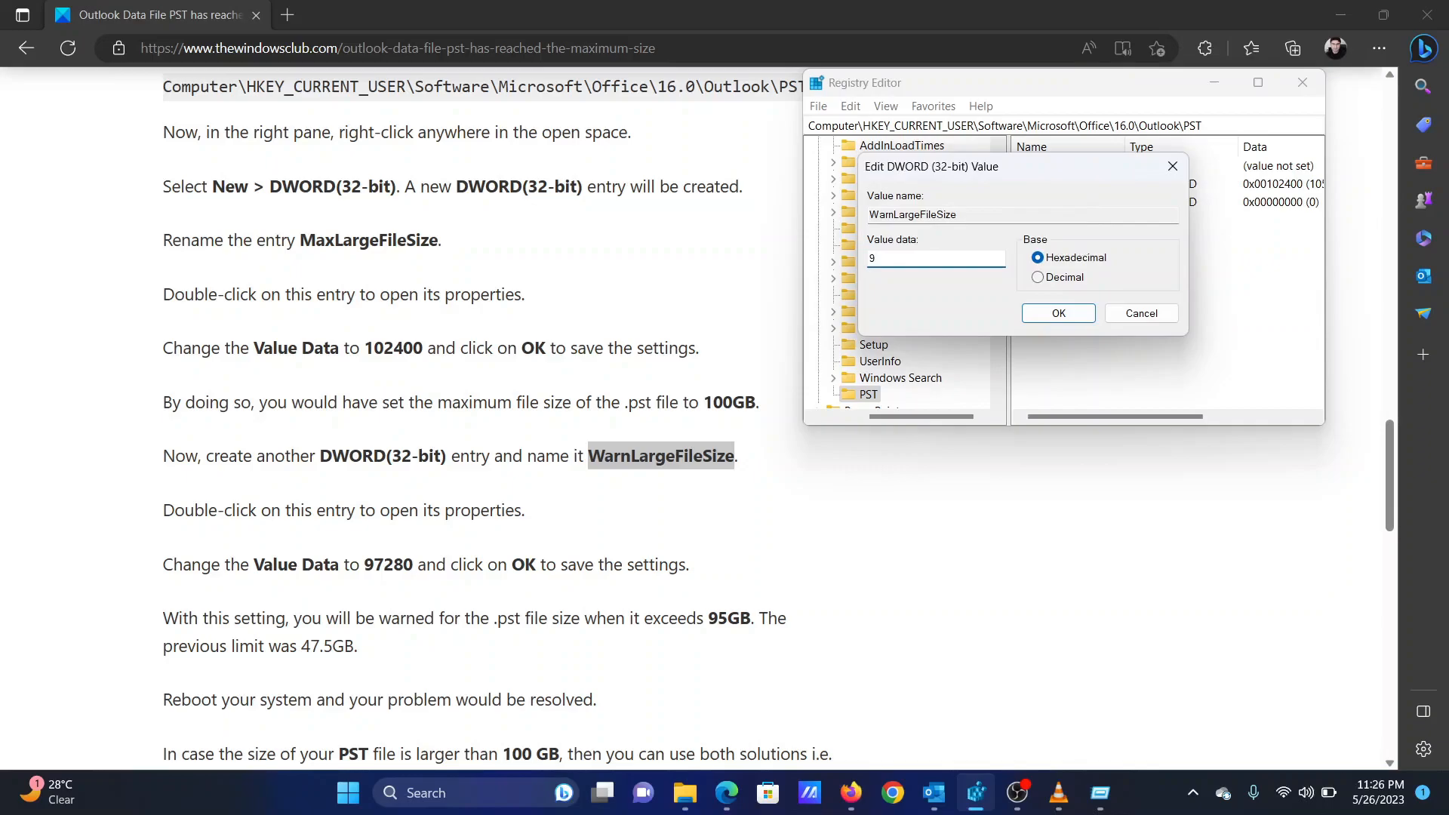
{"action": "type", "text": "97280"}
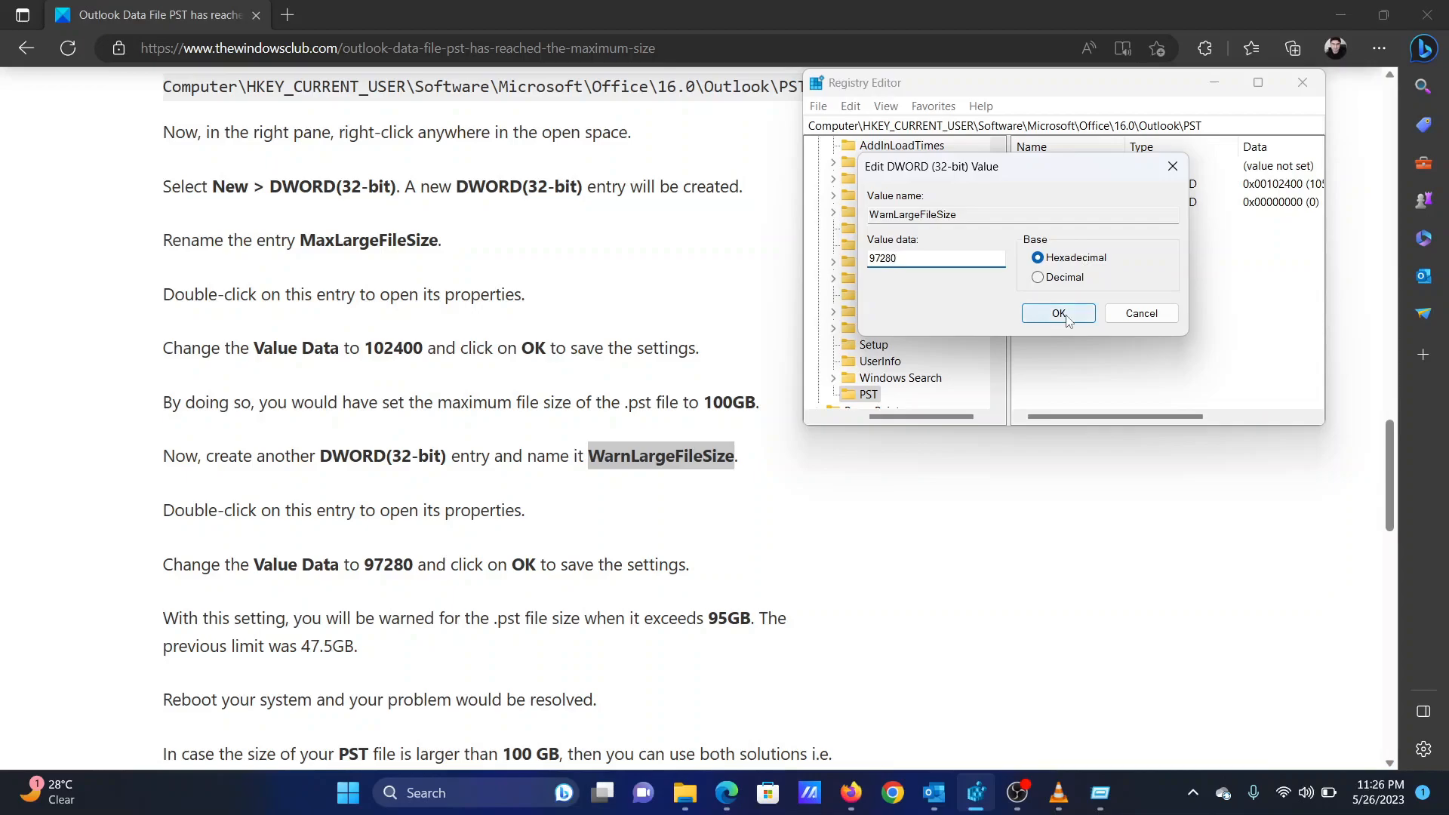
{"action": "left_click", "coordinate": [1058, 312]}
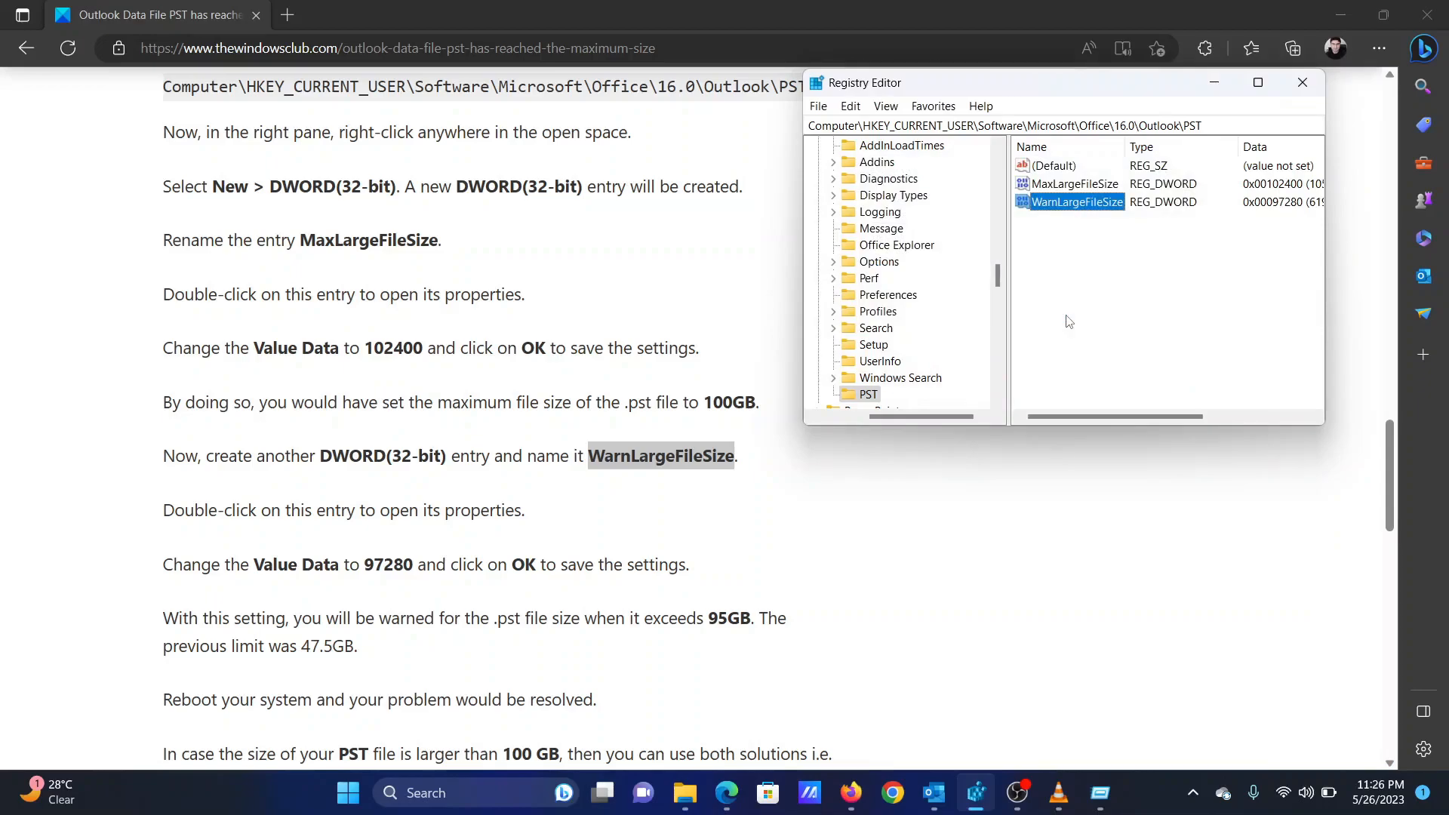
{"action": "left_click", "coordinate": [1302, 82]}
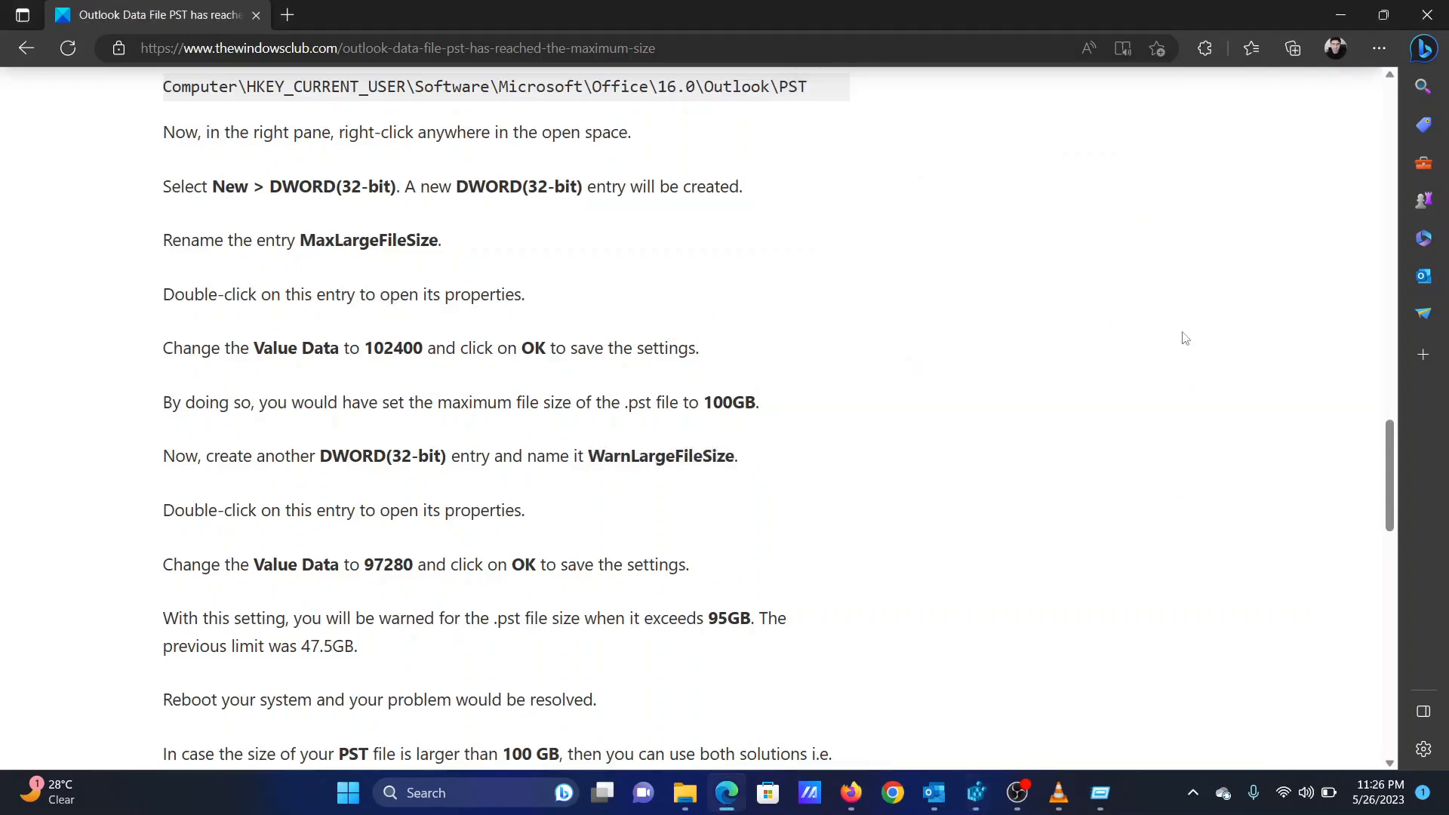